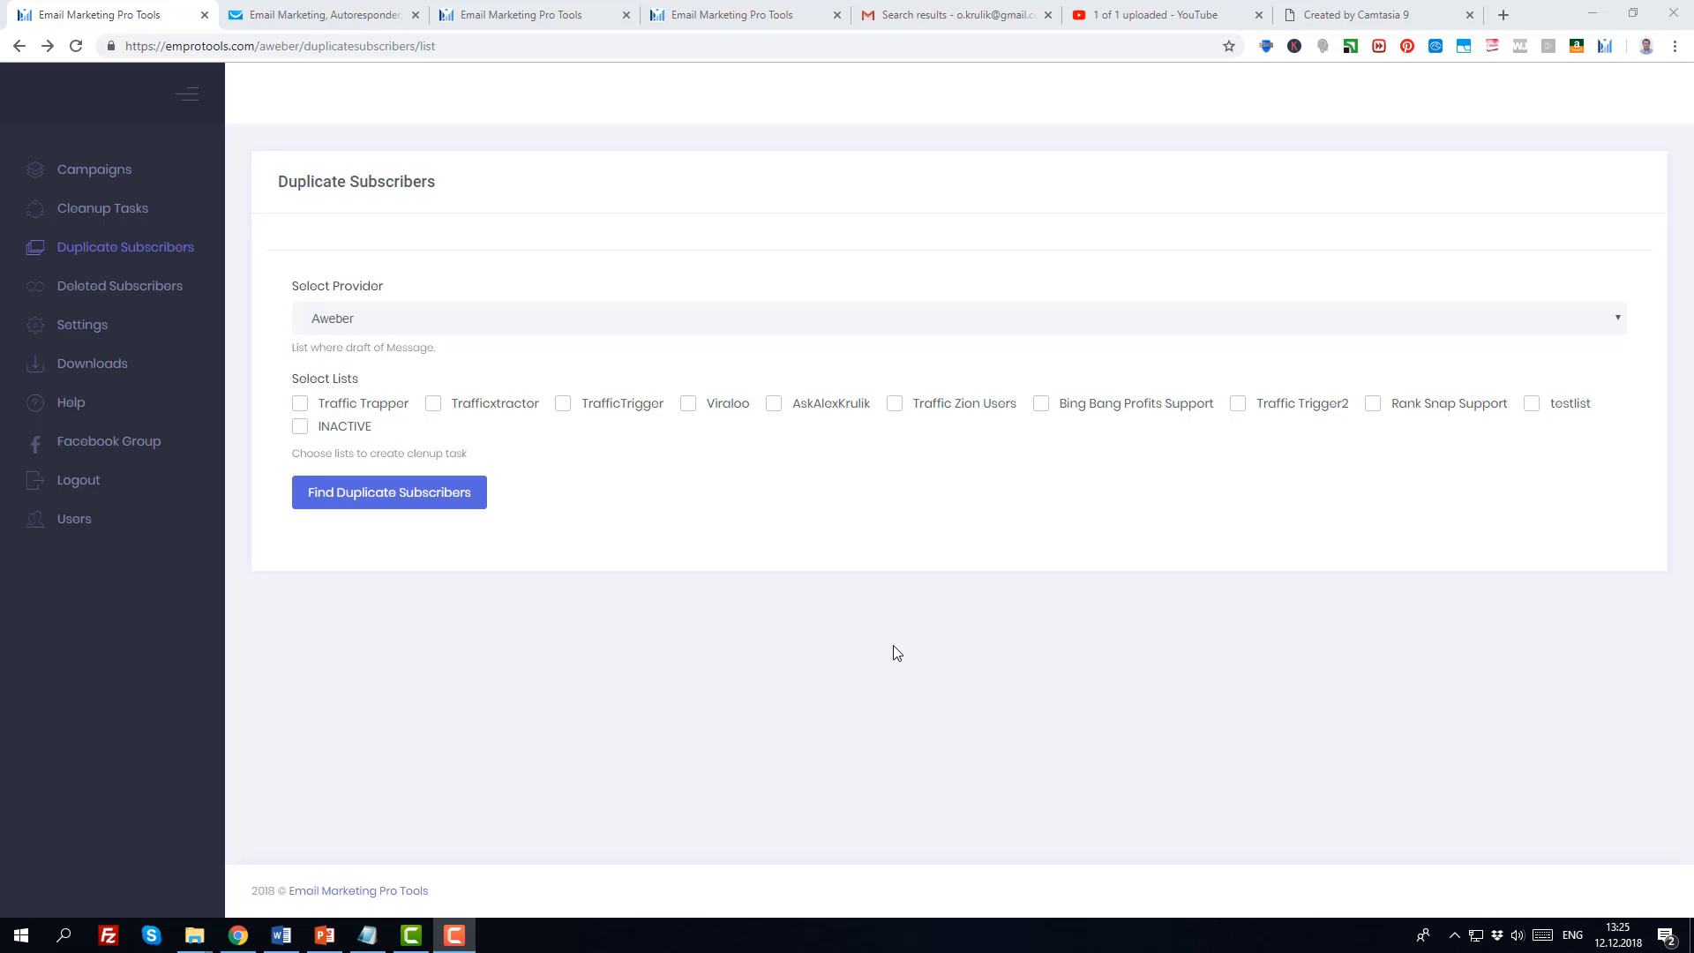
pyautogui.moveTo(186, 237)
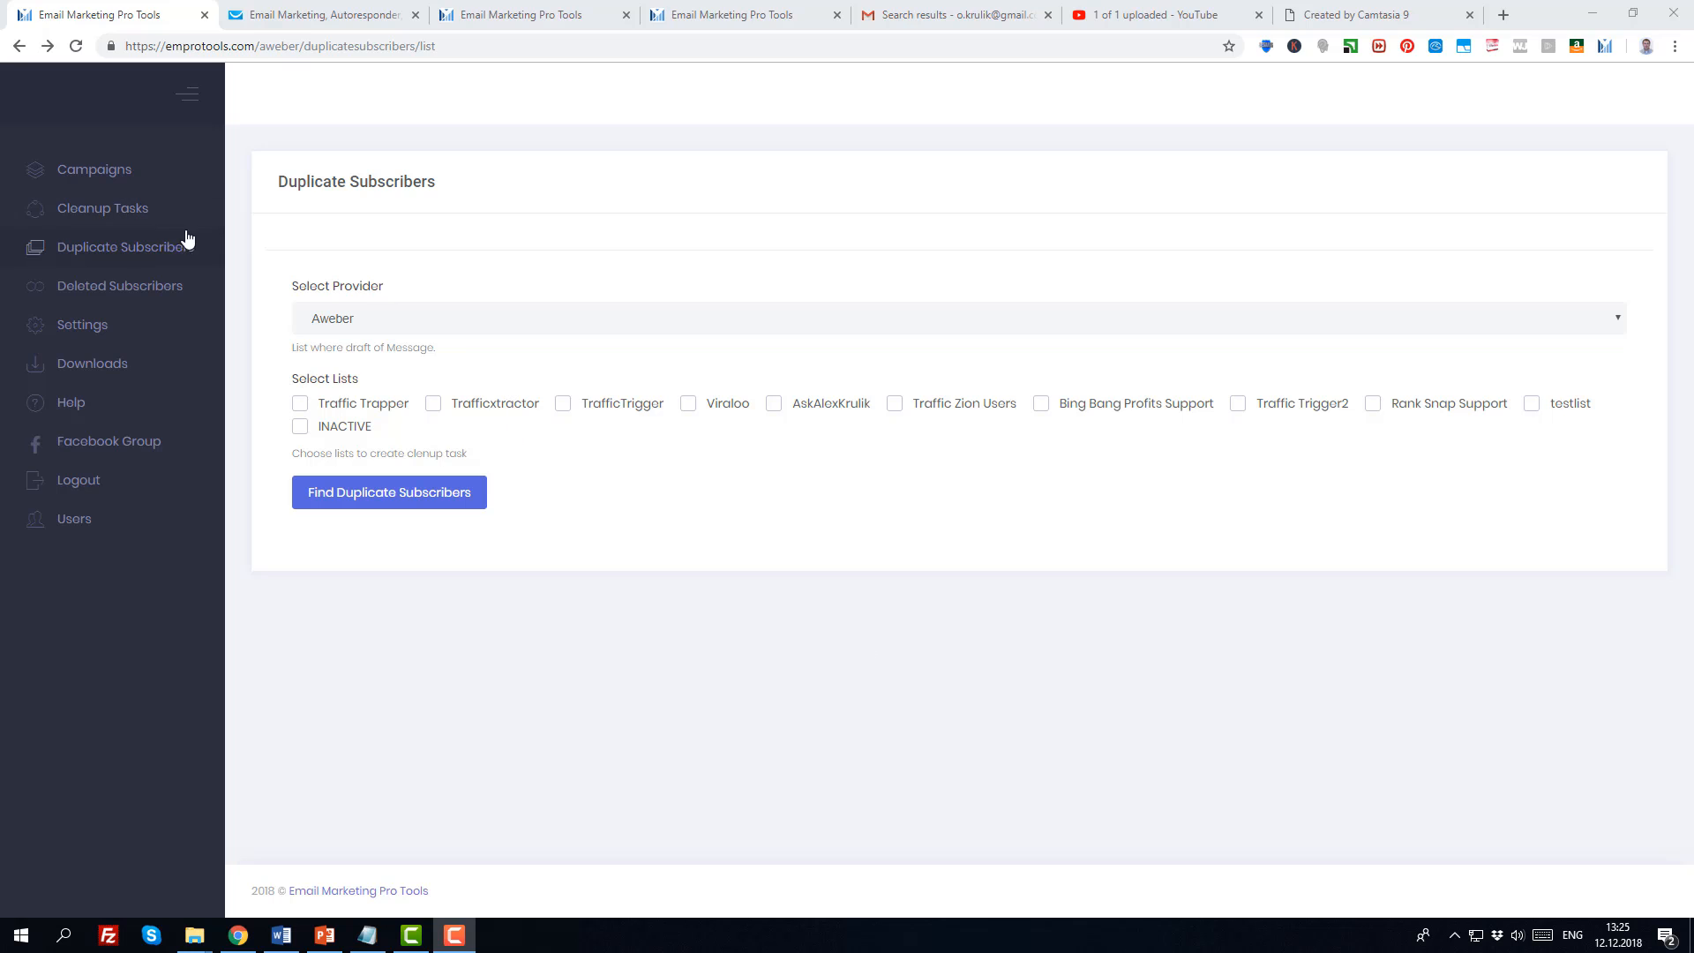
pyautogui.moveTo(168, 252)
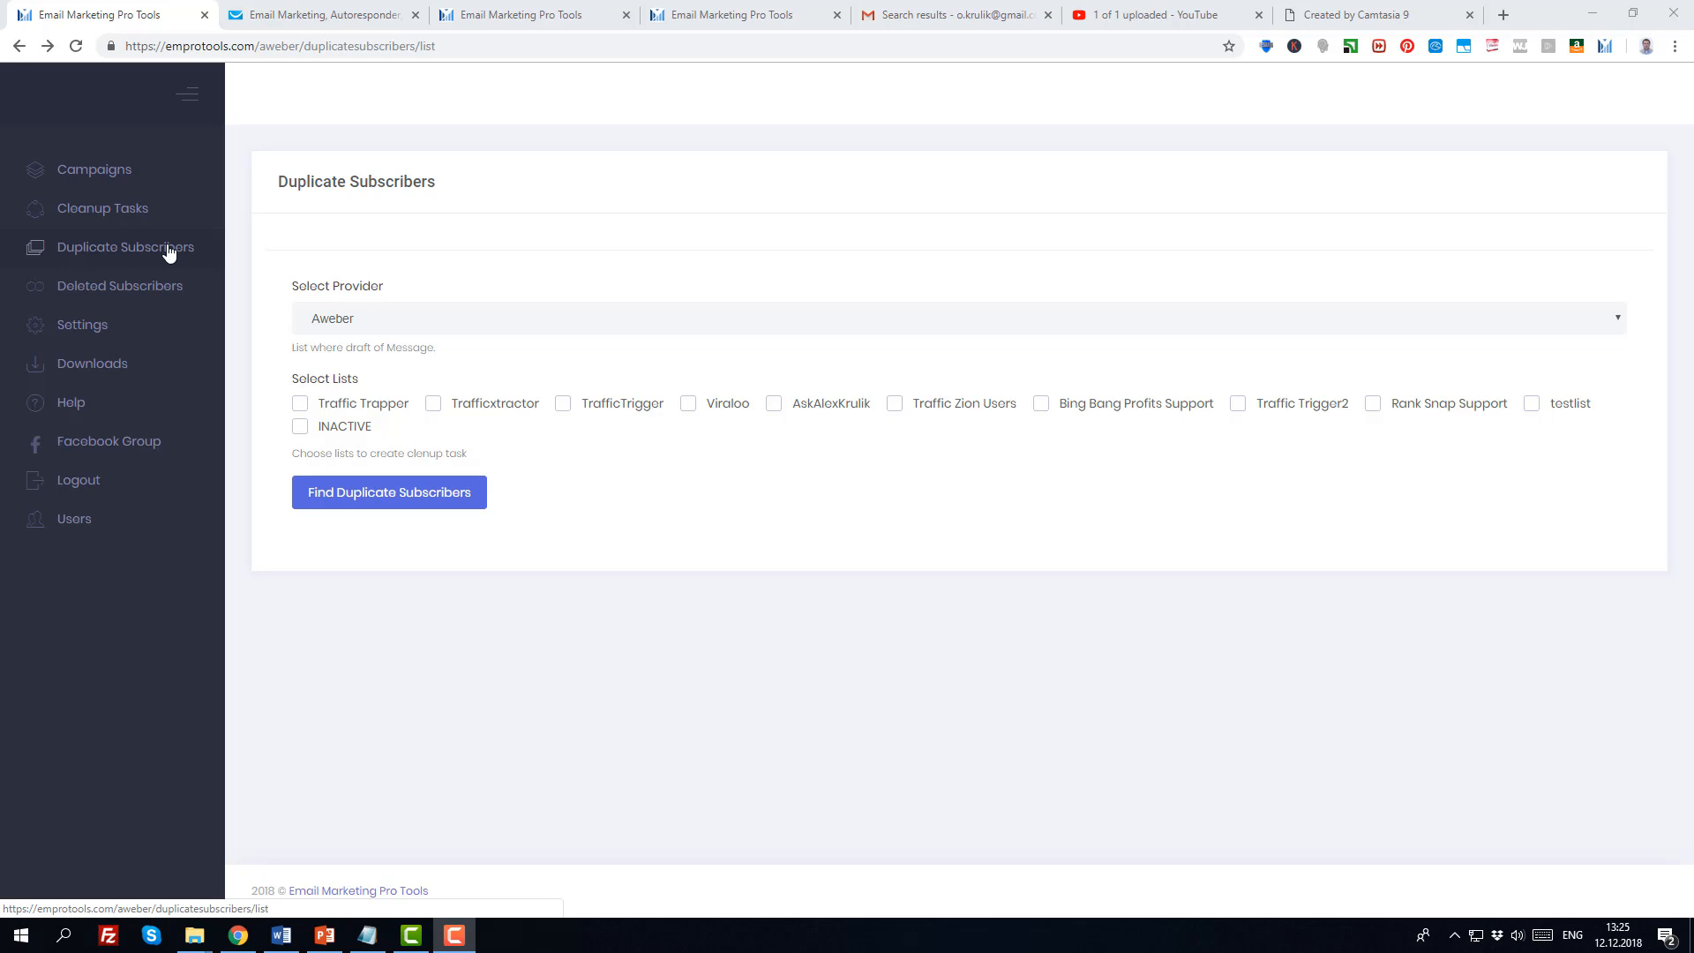
pyautogui.moveTo(1020, 382)
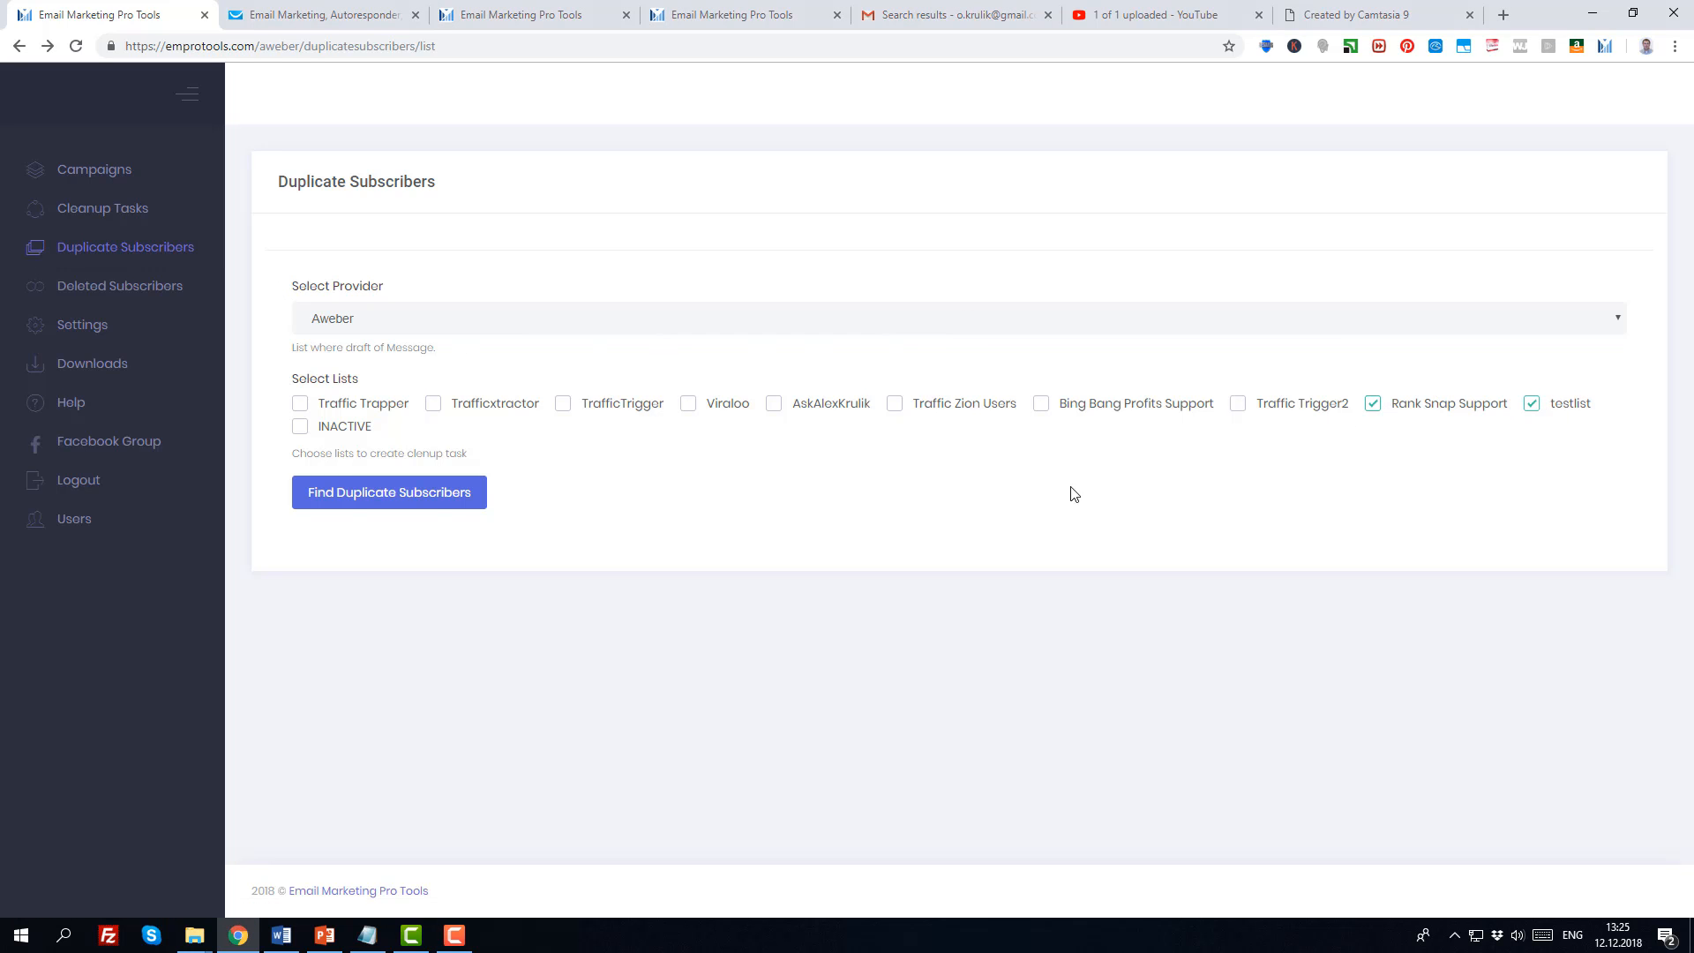
# Find duplicates across Rank Snap Support and testlist, then review each subscriber's email and lists.
pyautogui.click(388, 492)
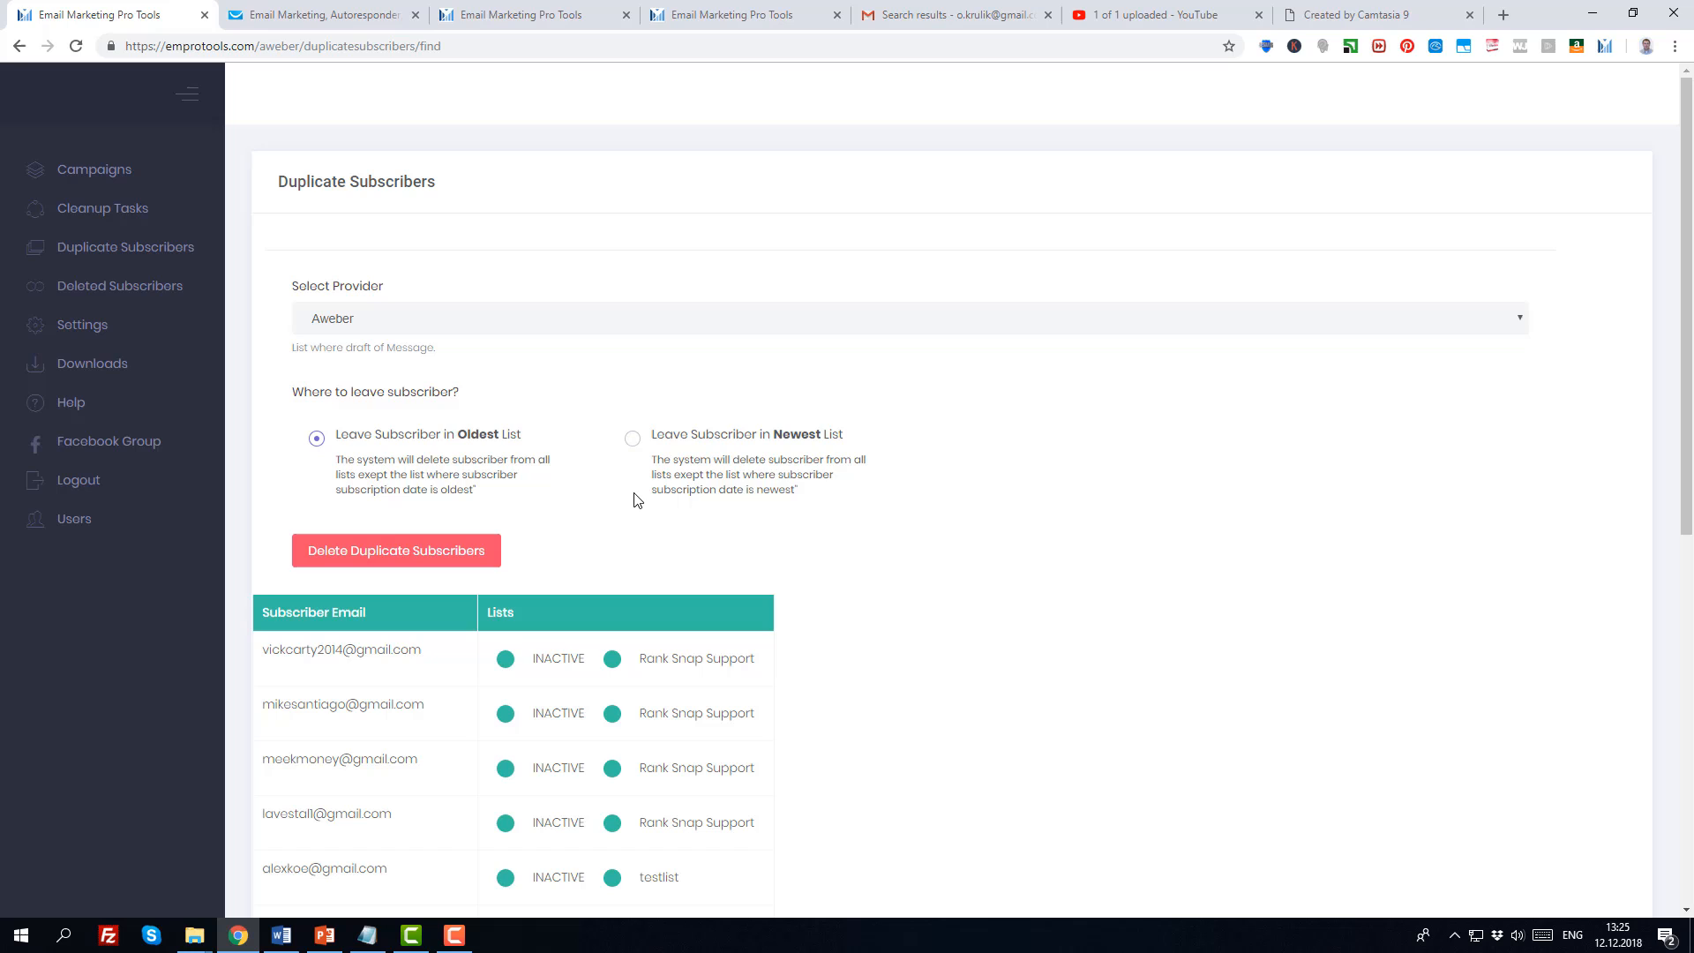
pyautogui.moveTo(519, 533)
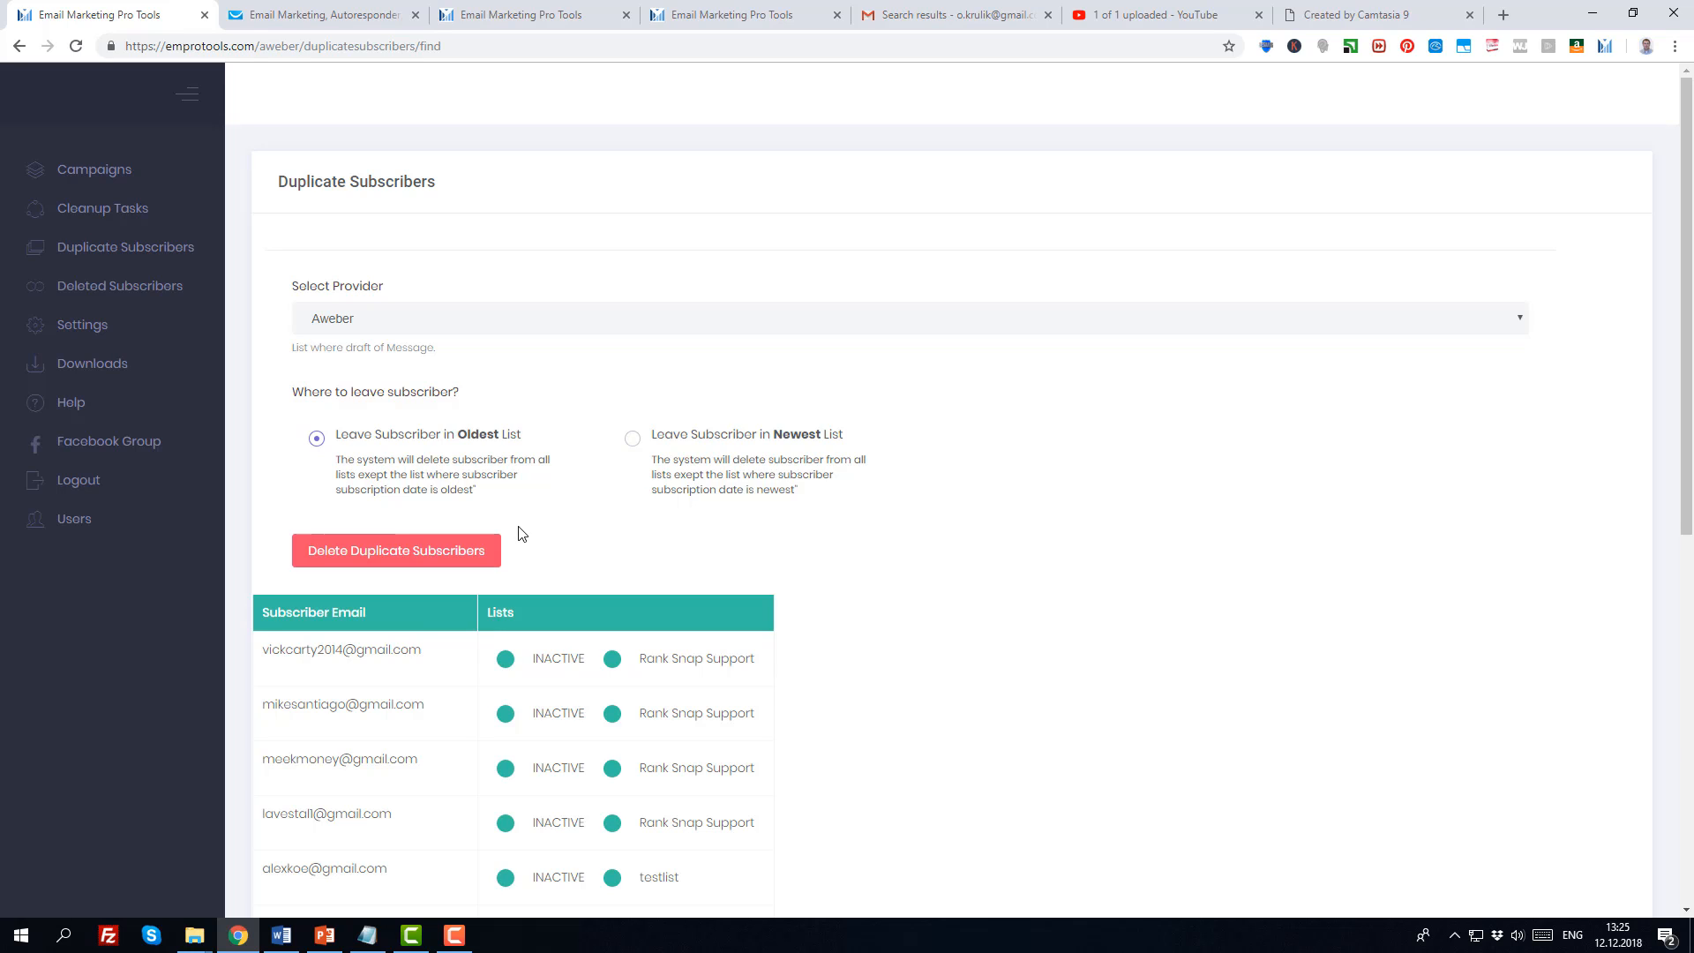
pyautogui.moveTo(442, 658)
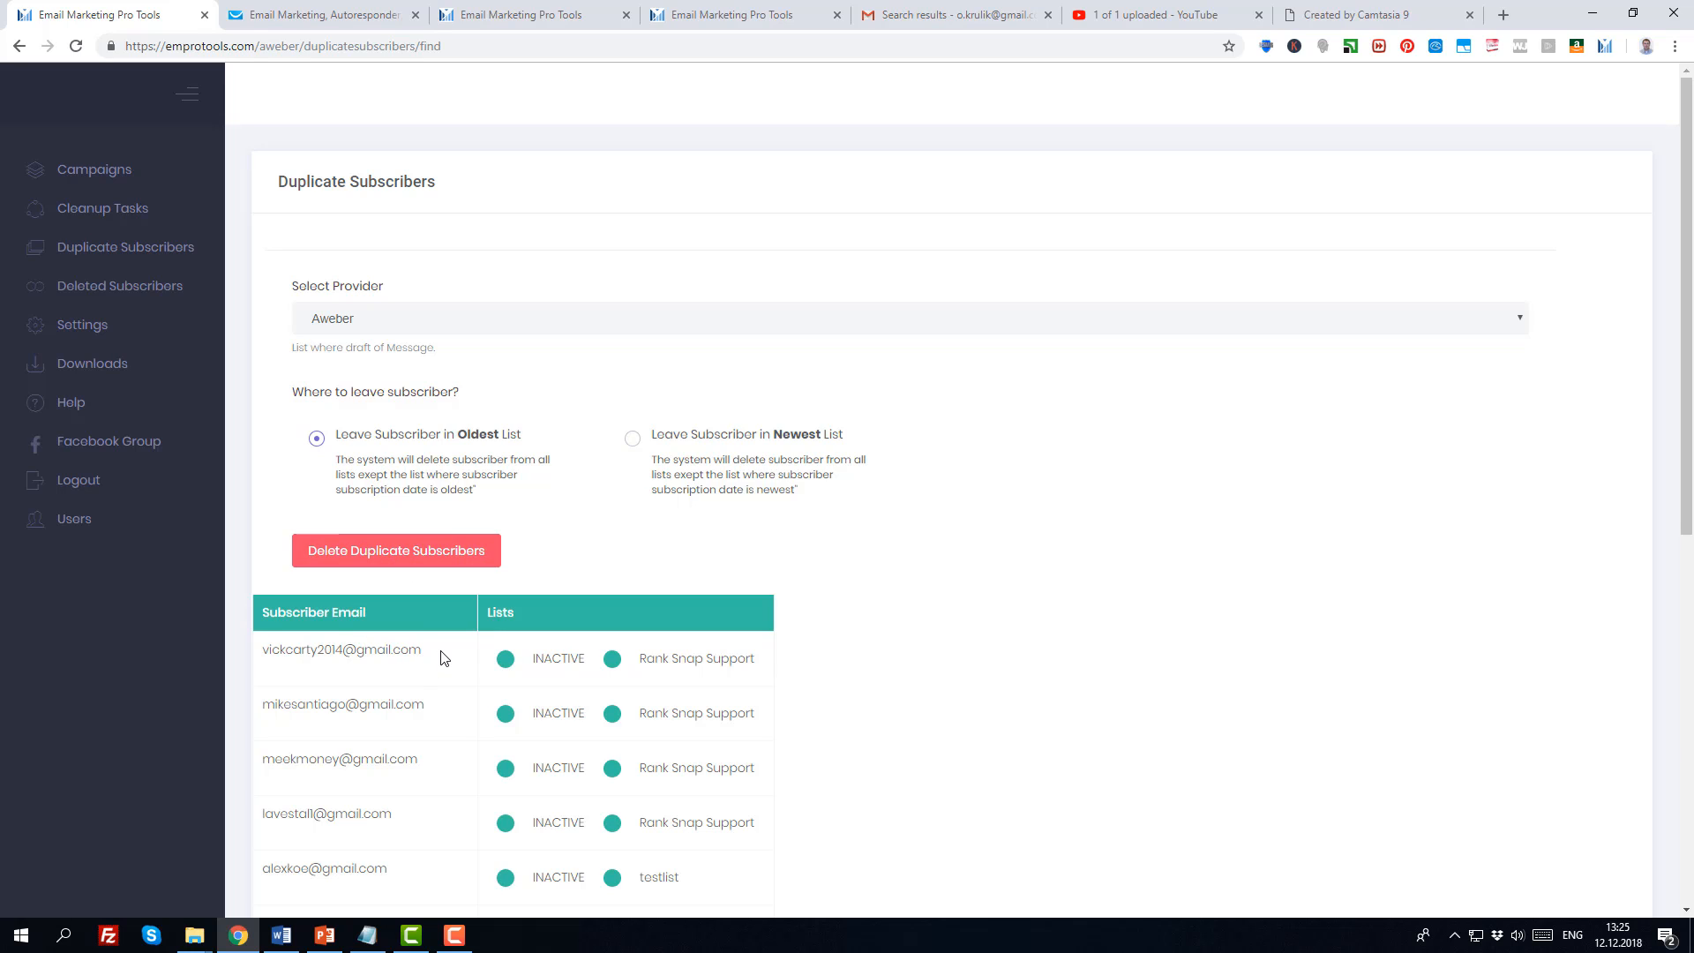
pyautogui.doubleClick(341, 650)
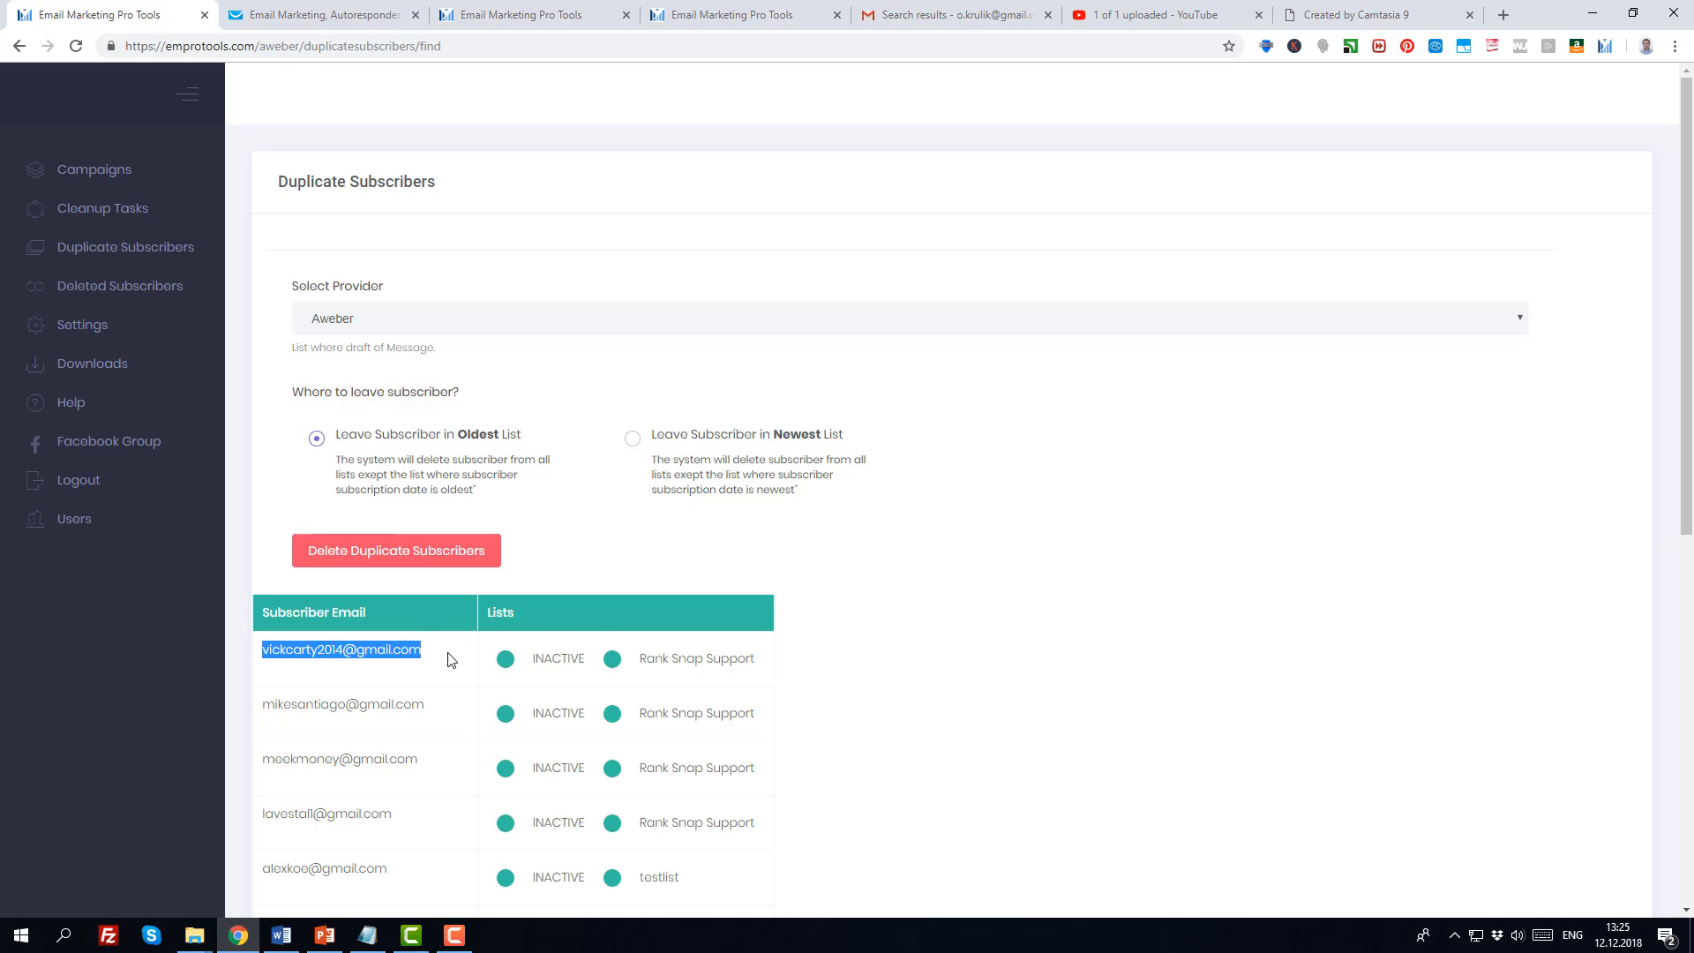
pyautogui.scroll(-3)
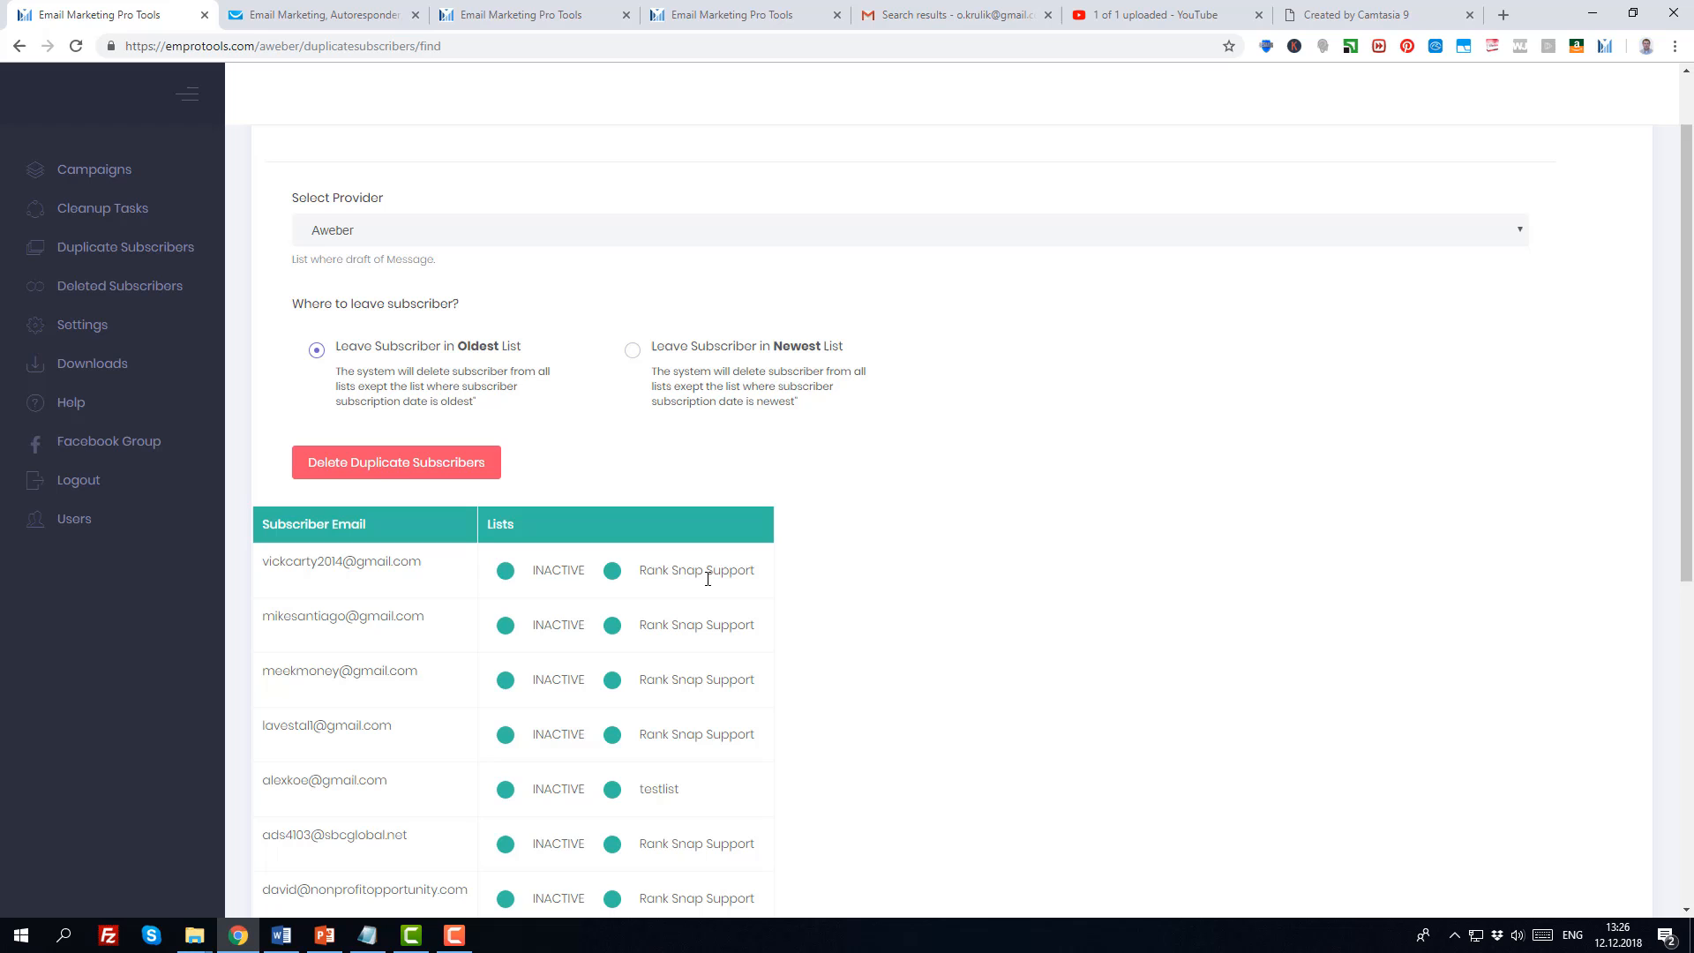
pyautogui.doubleClick(696, 571)
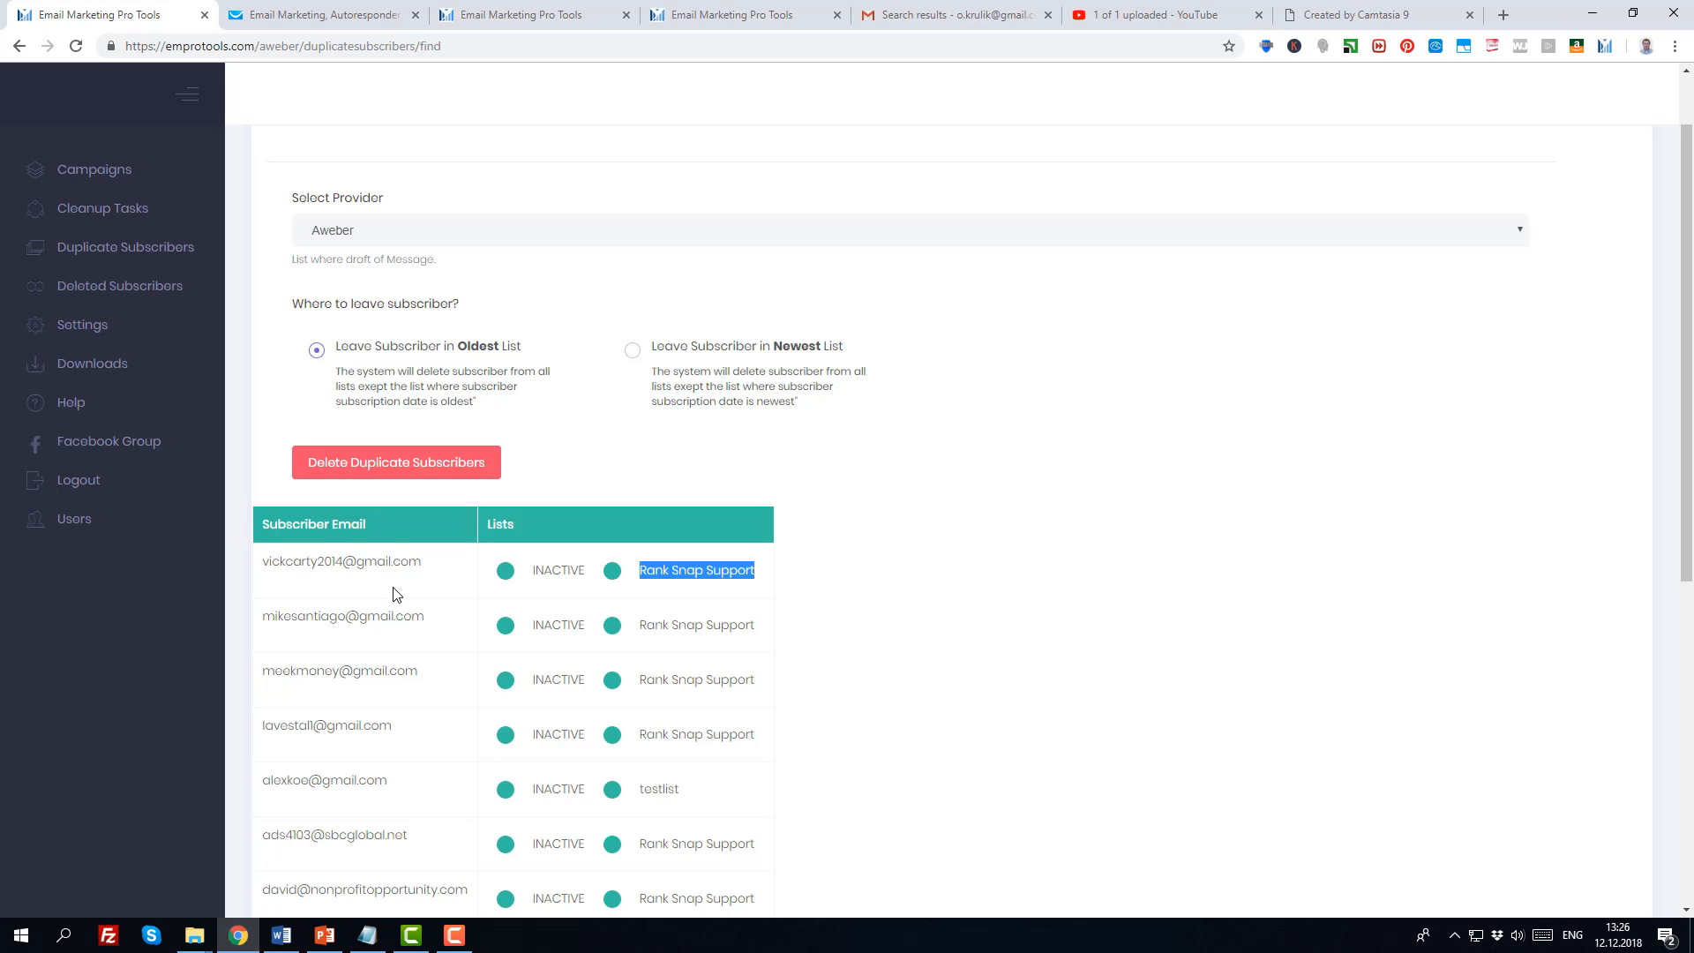
pyautogui.scroll(-3)
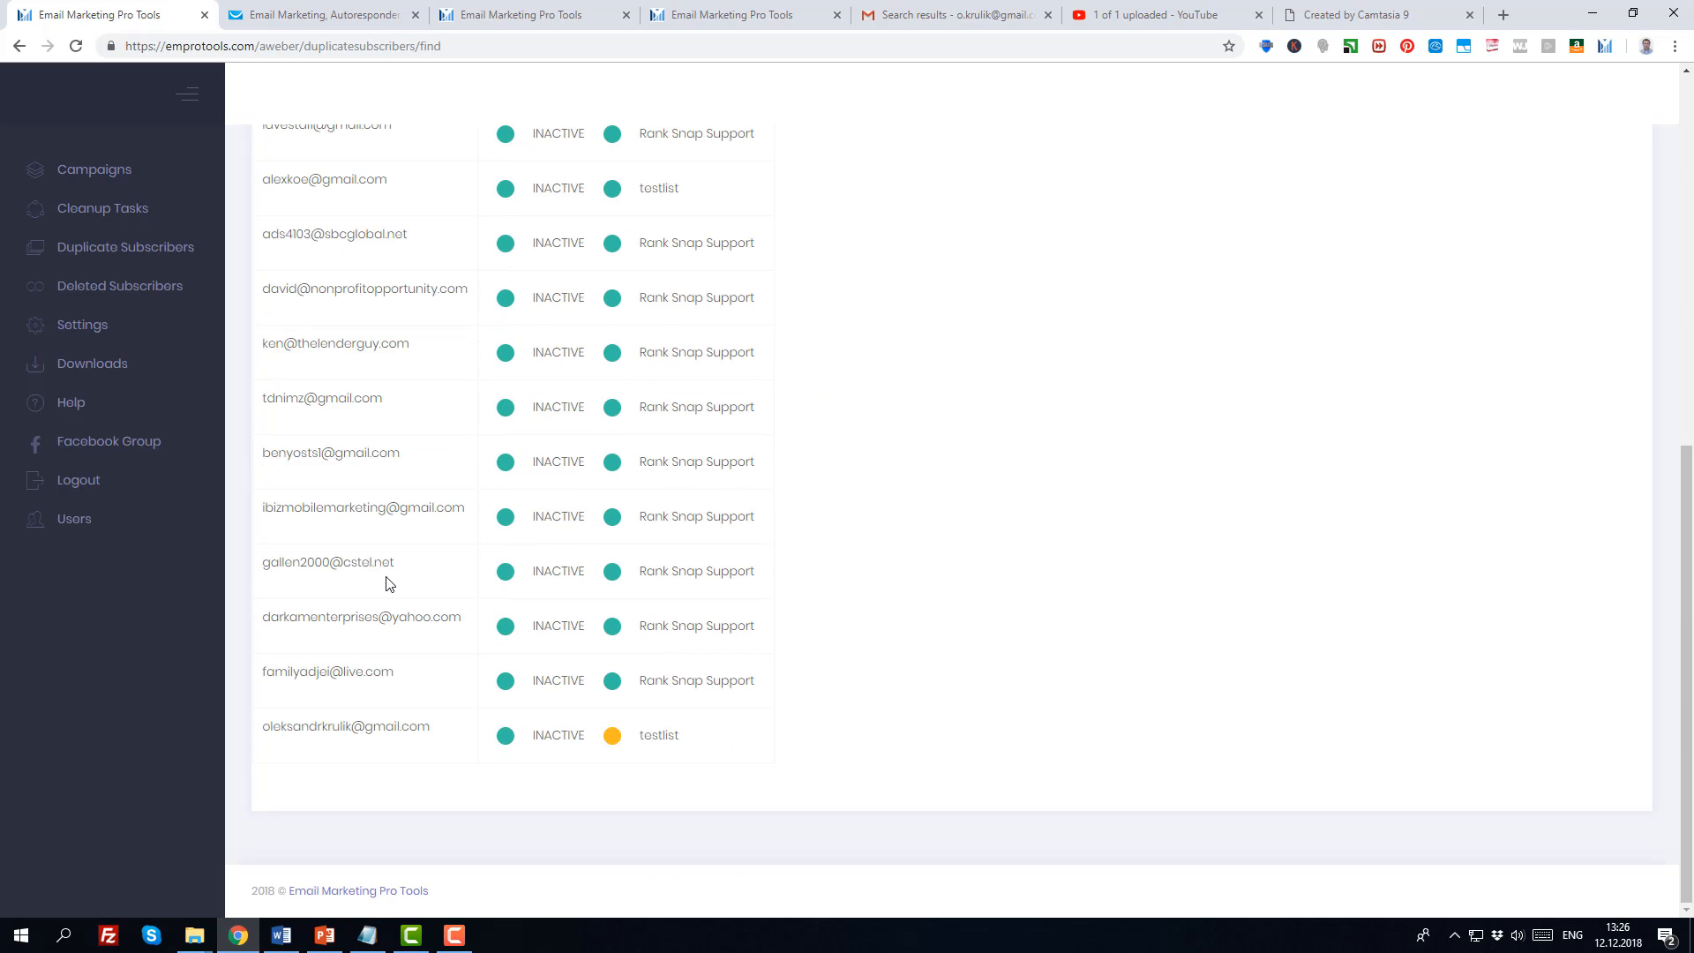
pyautogui.moveTo(610, 745)
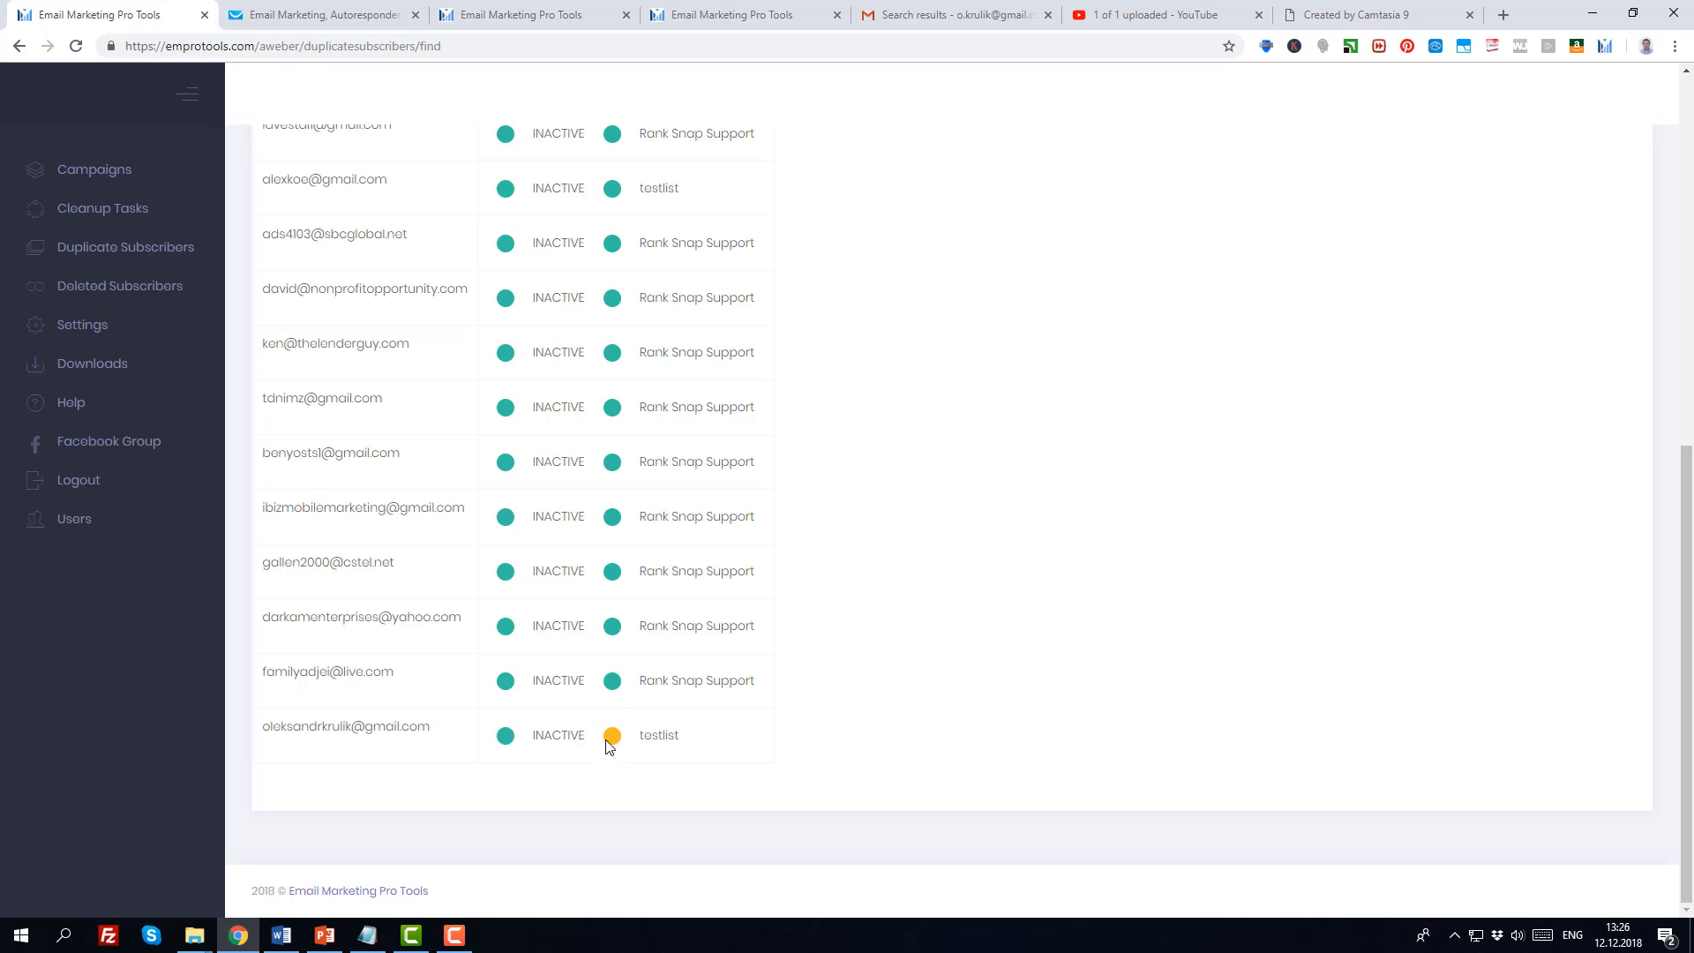
pyautogui.moveTo(612, 753)
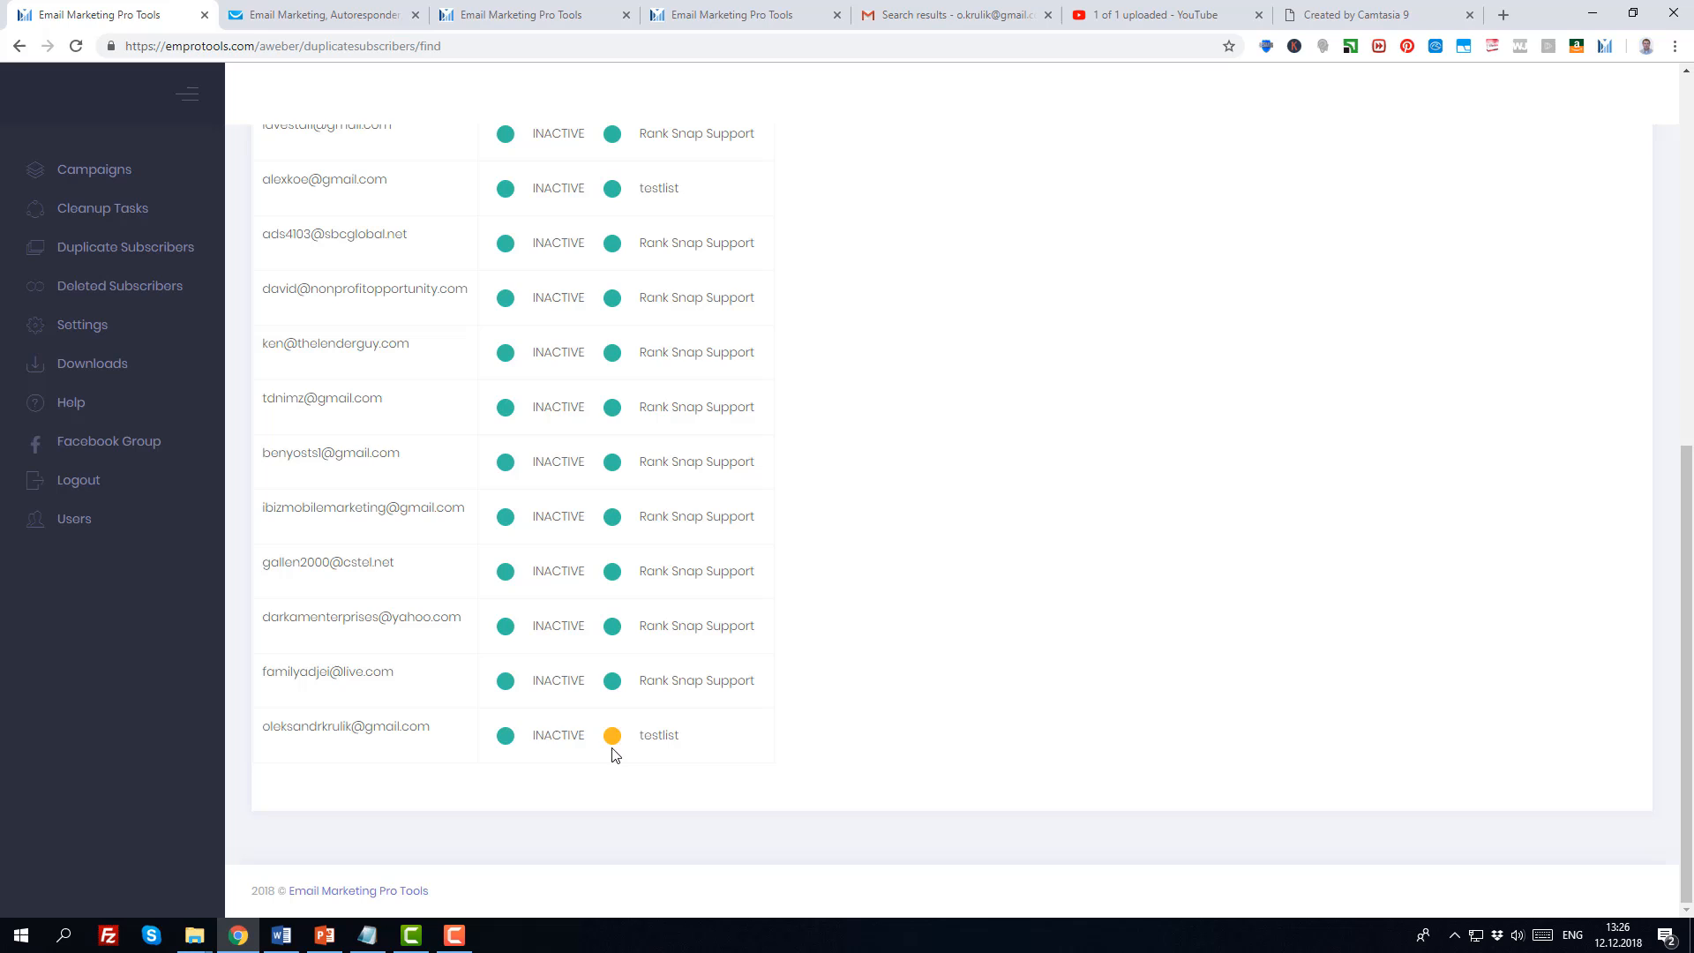
pyautogui.moveTo(530, 736)
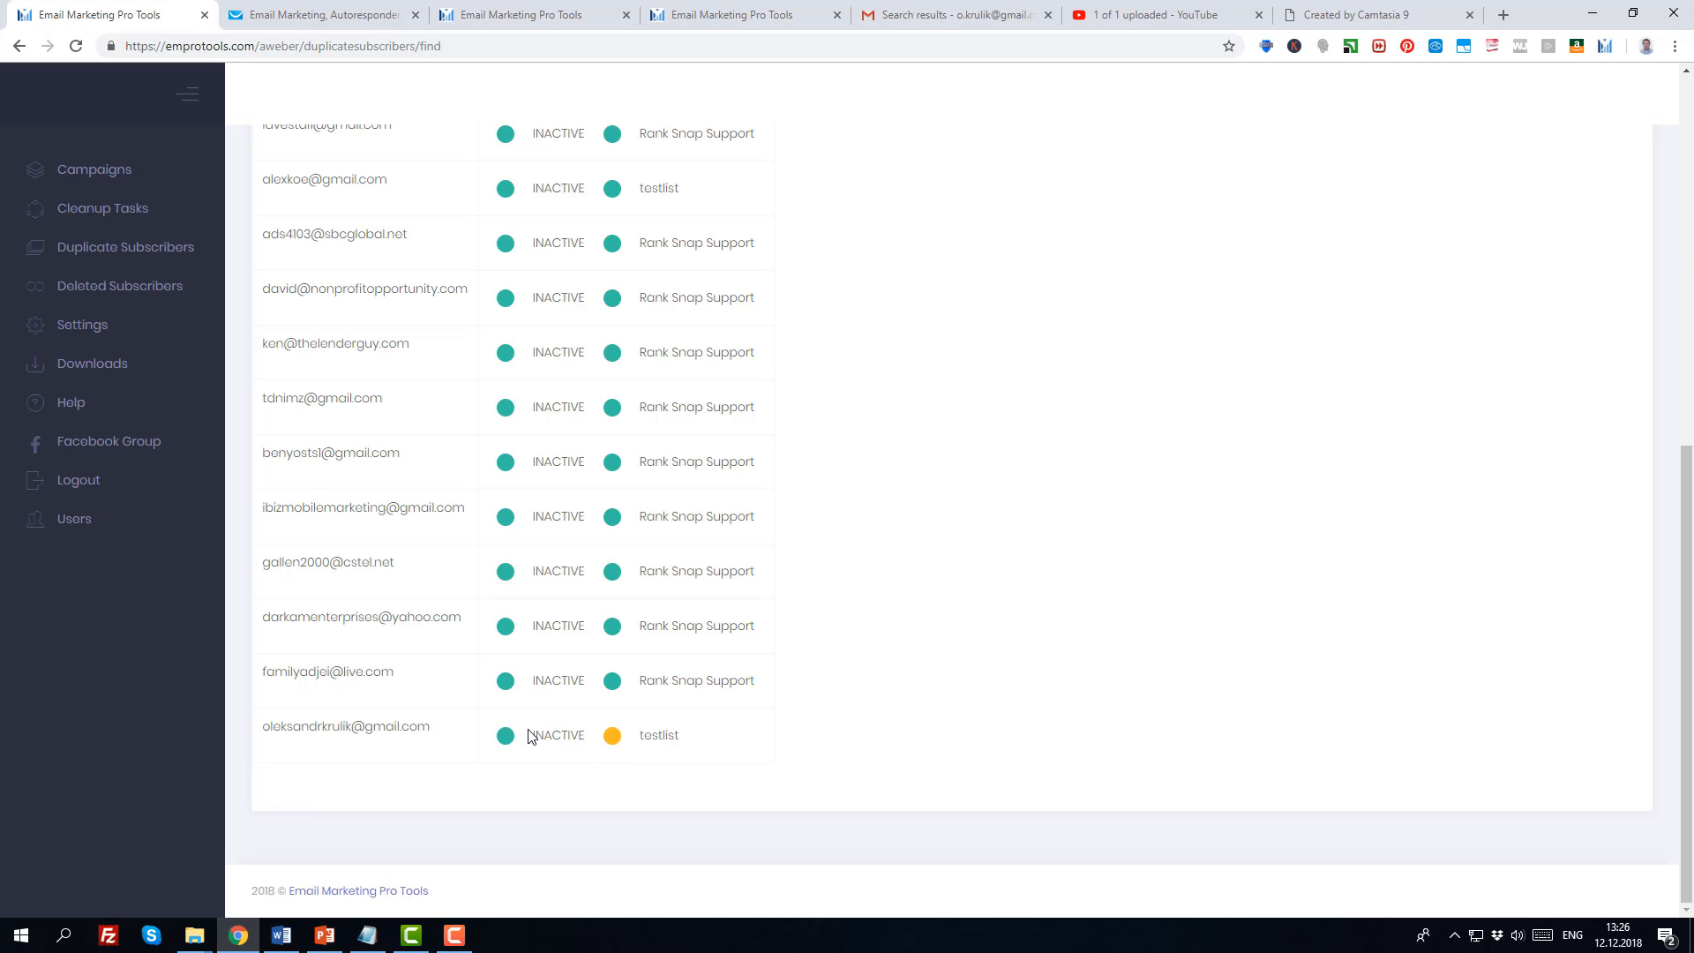
pyautogui.moveTo(562, 733)
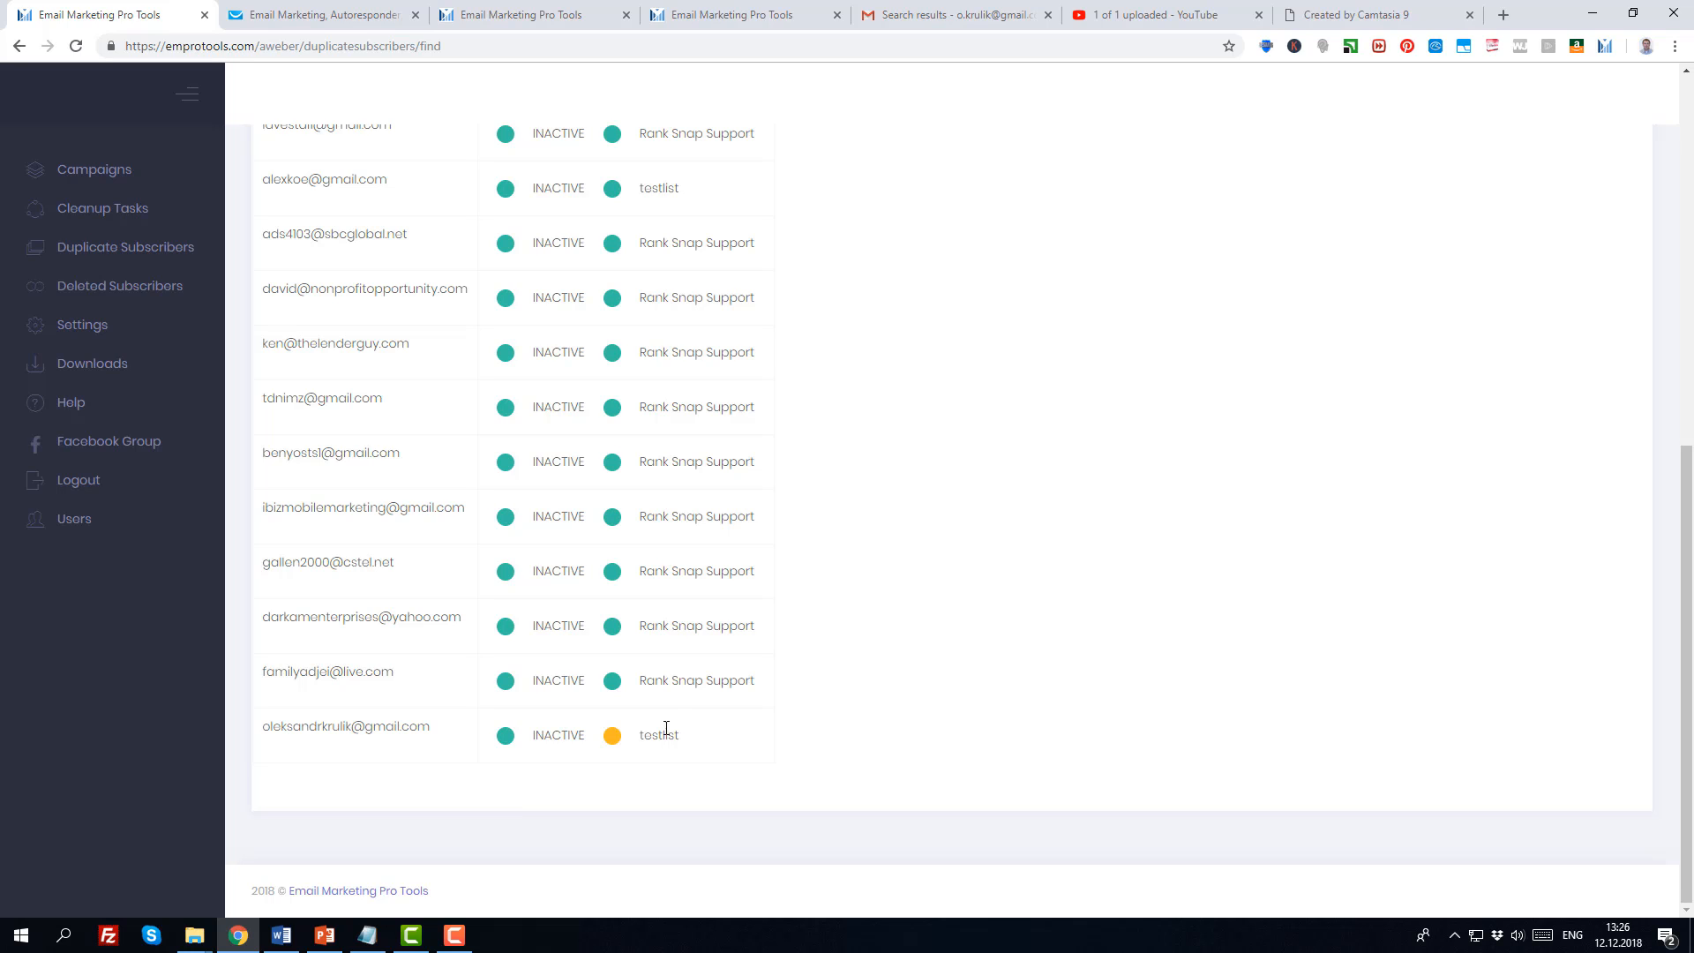
pyautogui.moveTo(649, 742)
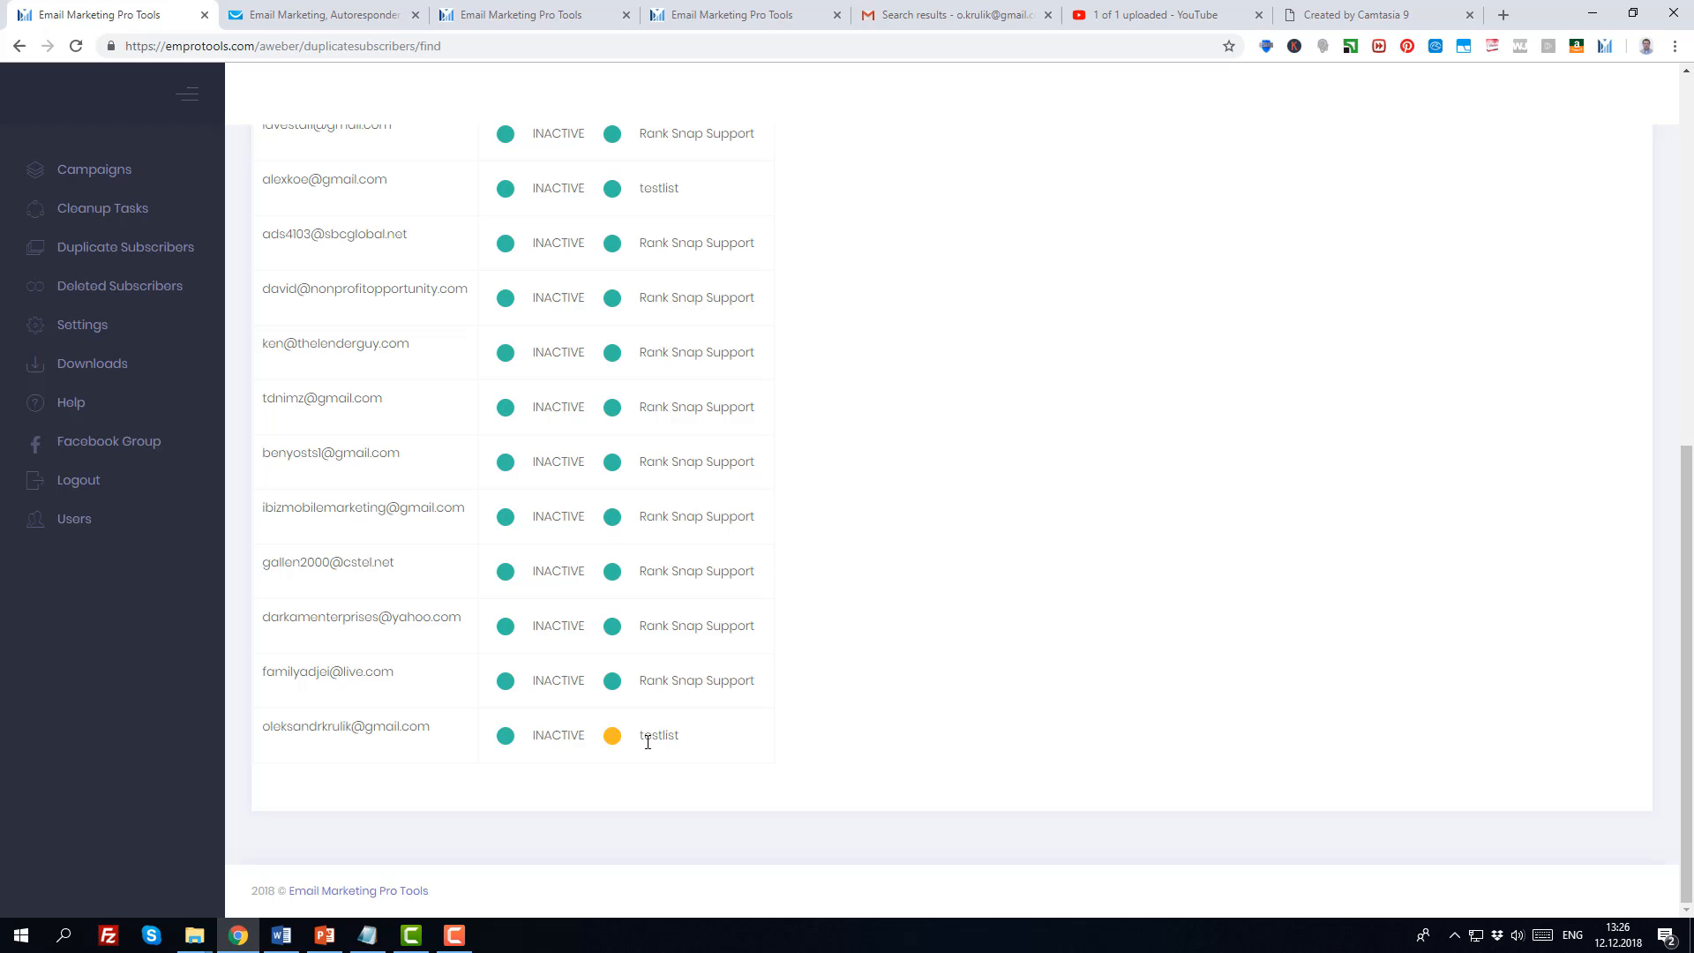
pyautogui.scroll(3)
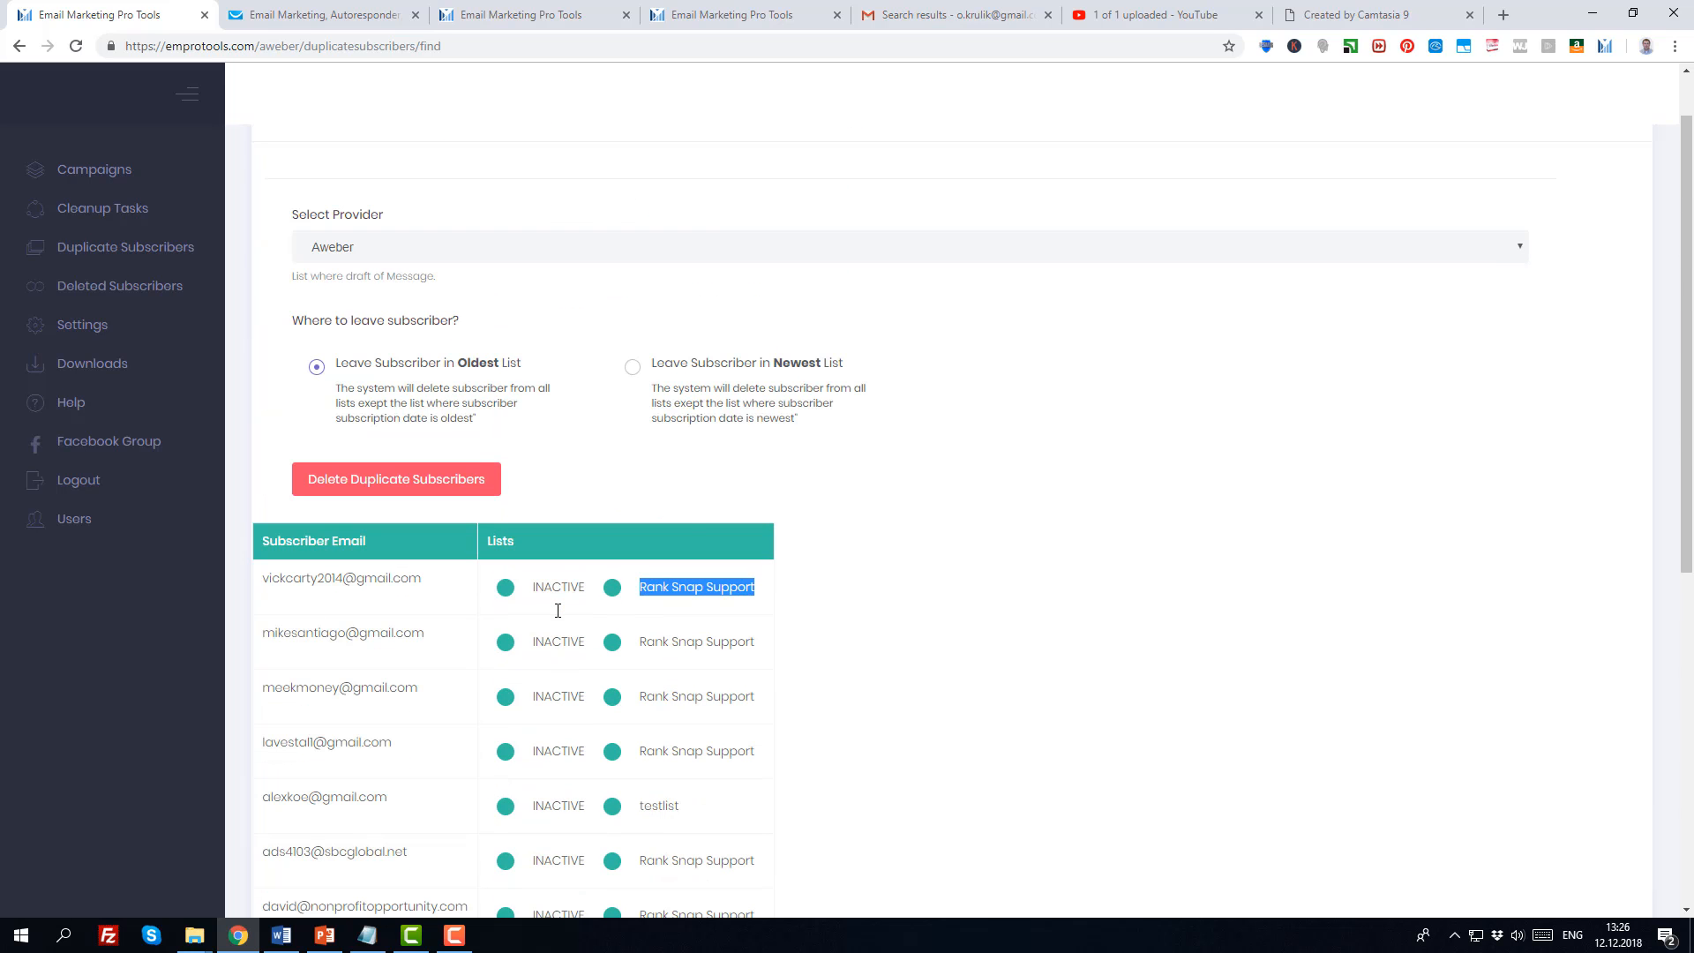
pyautogui.moveTo(702, 509)
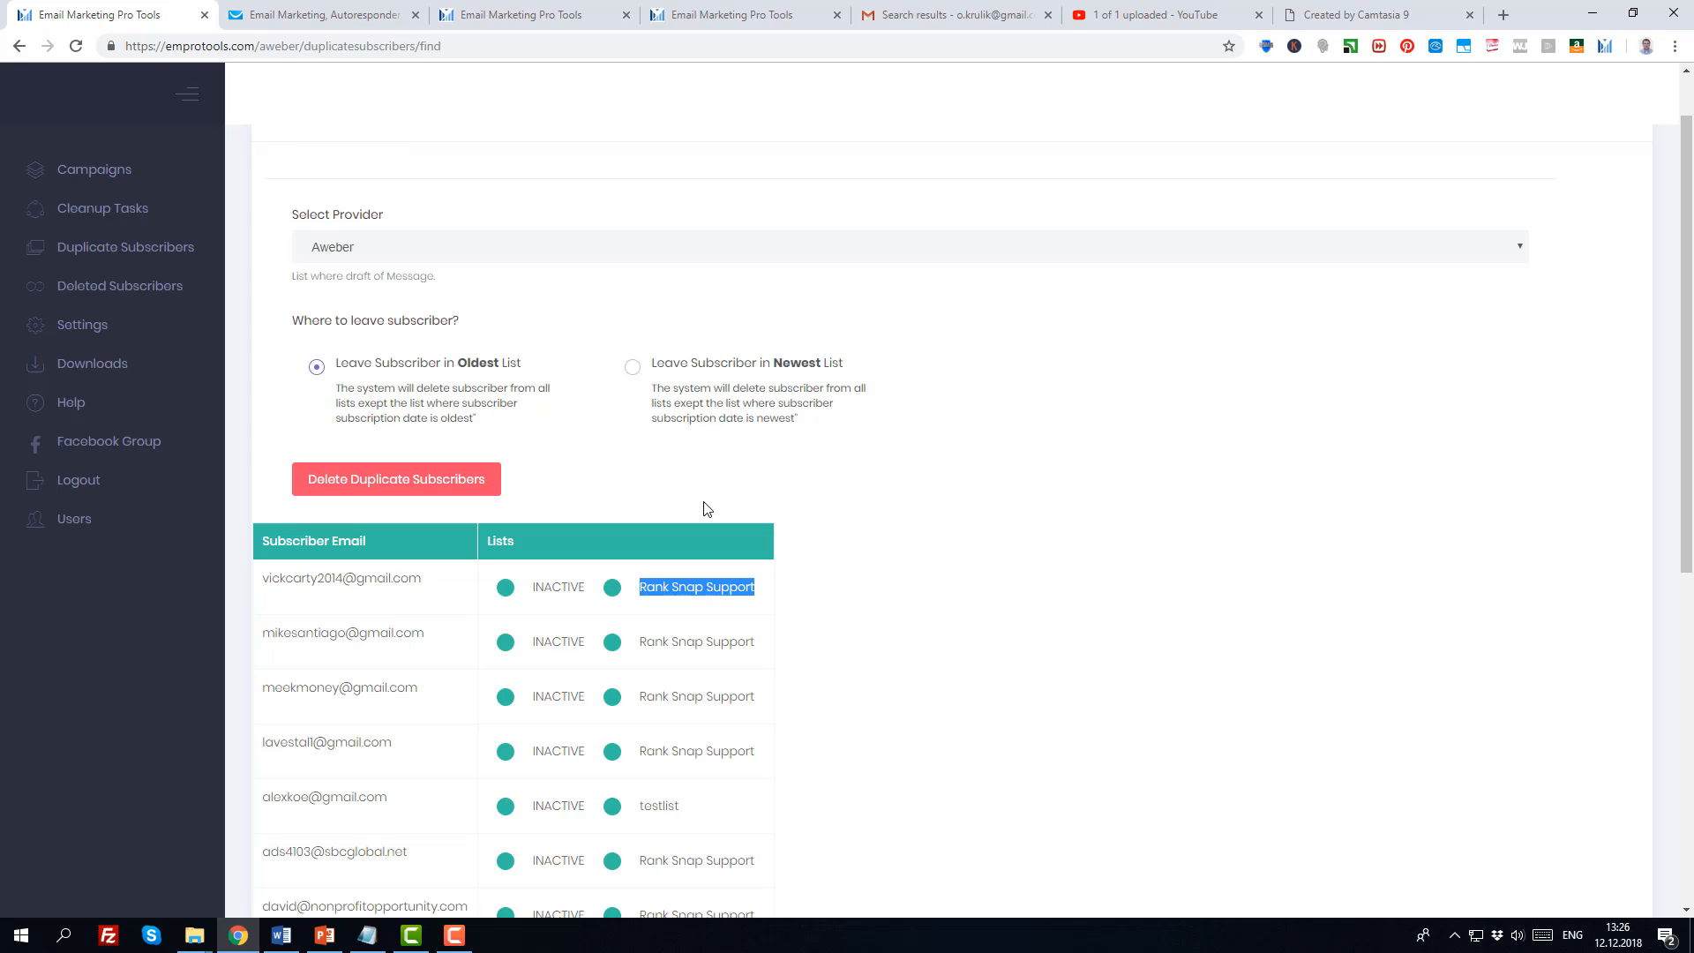
pyautogui.moveTo(410, 365)
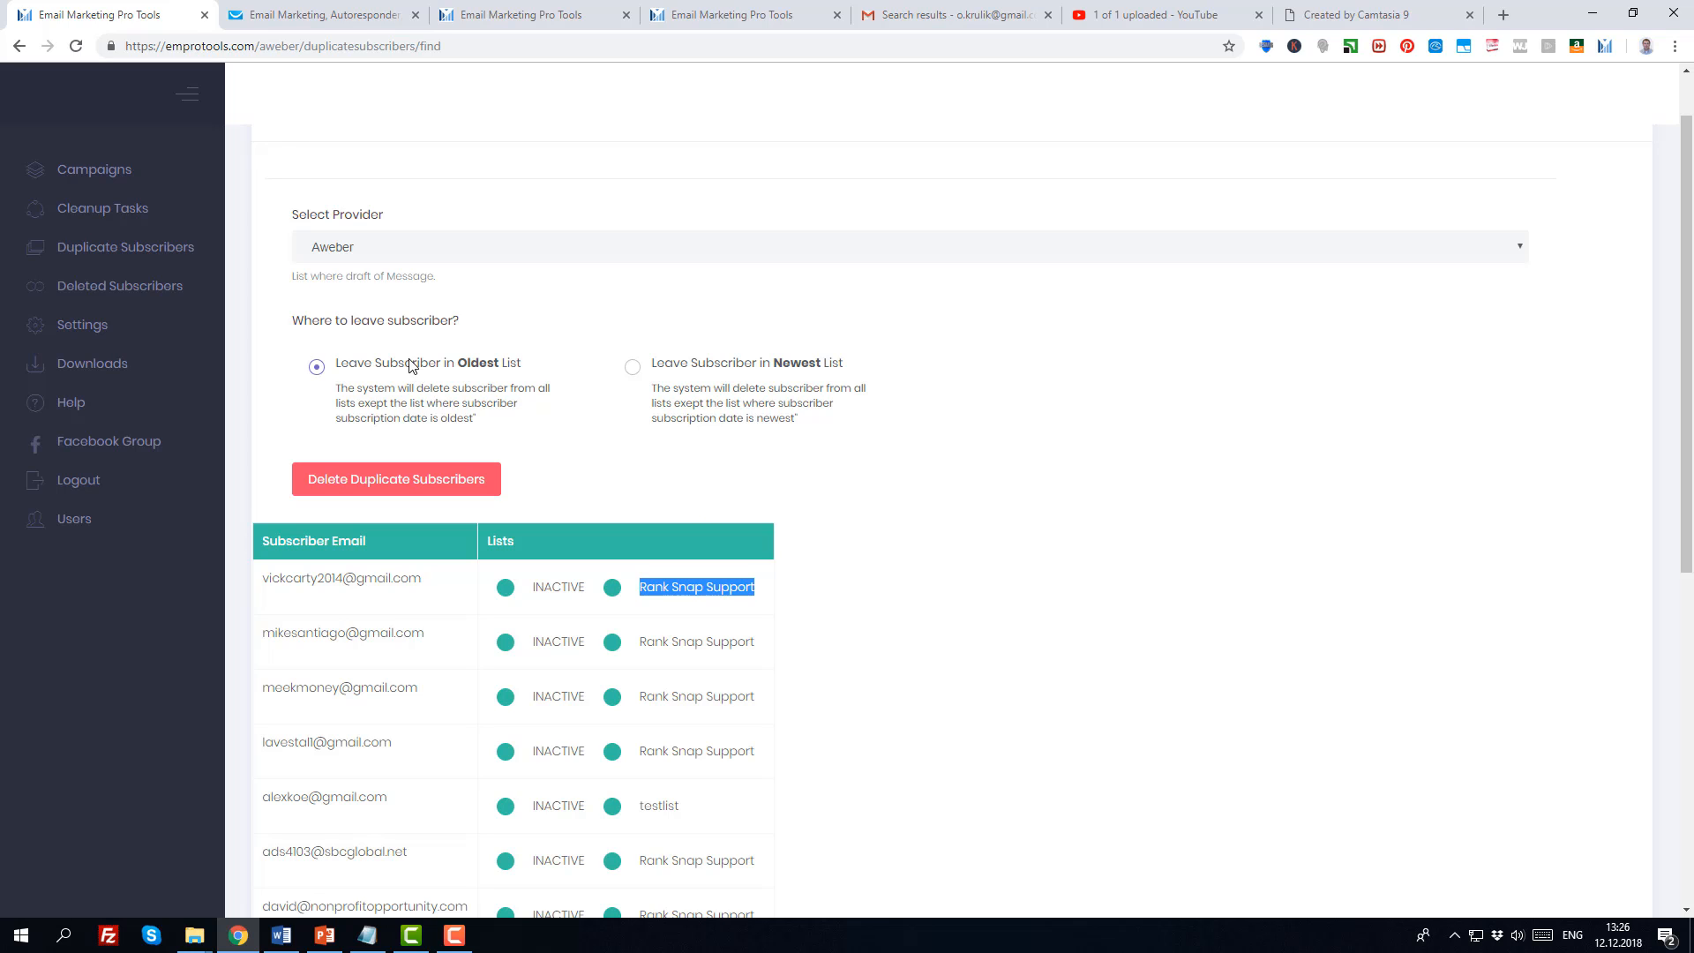
pyautogui.moveTo(484, 367)
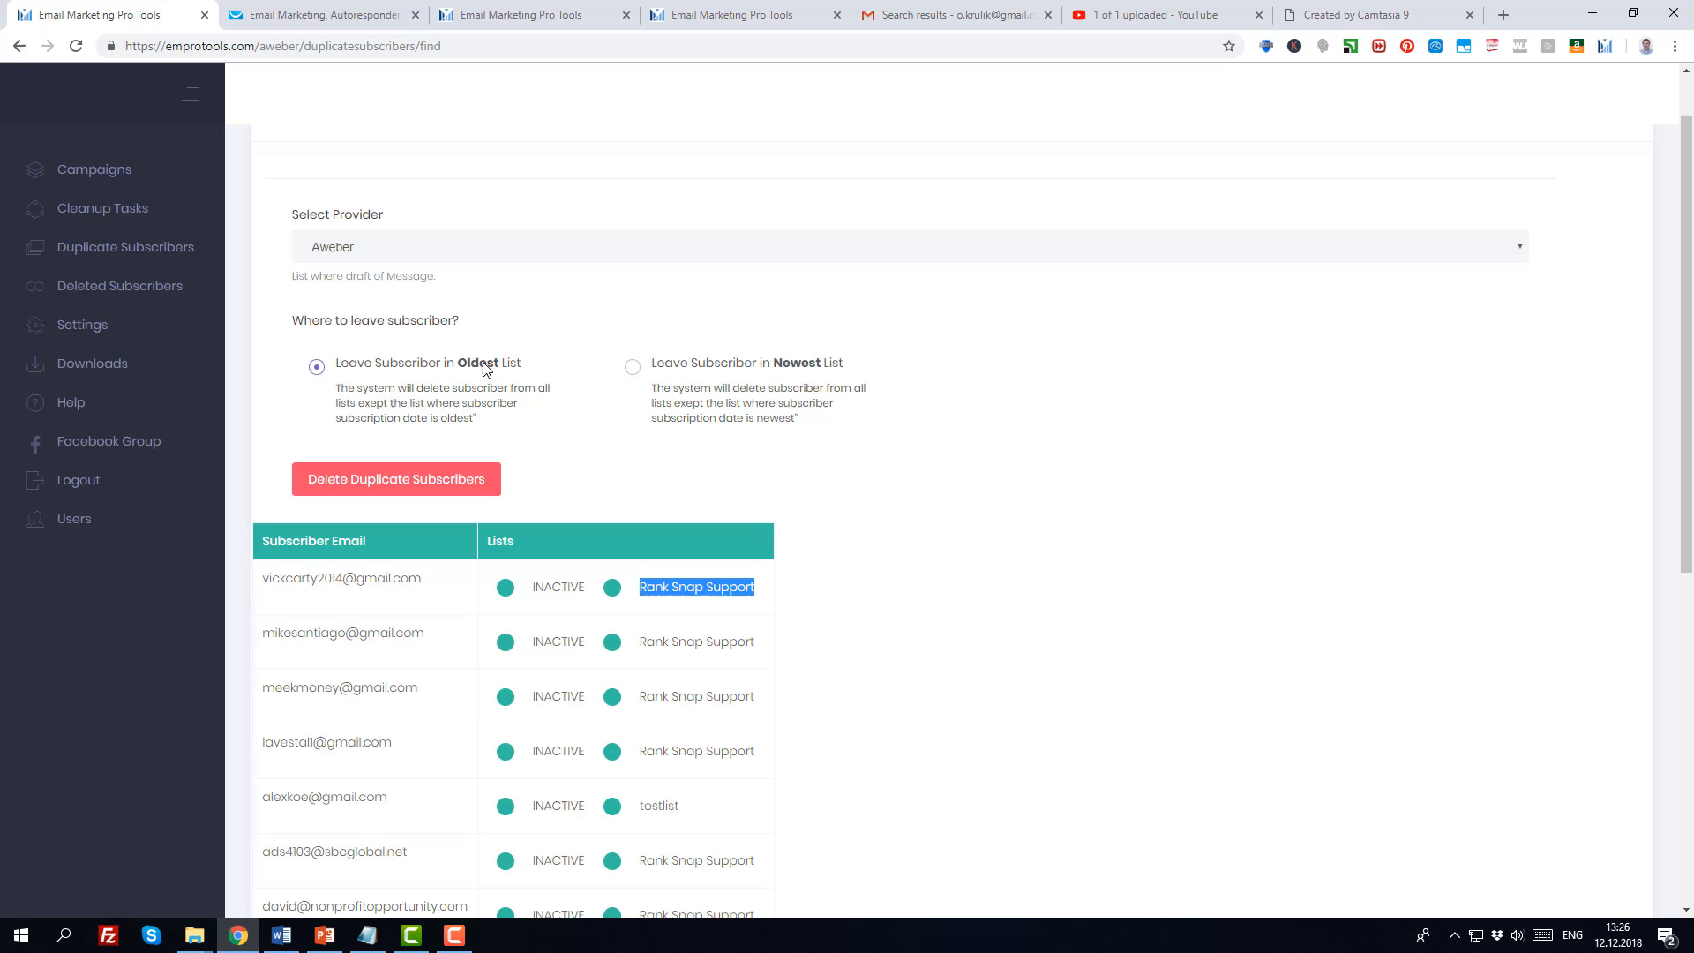
pyautogui.moveTo(827, 373)
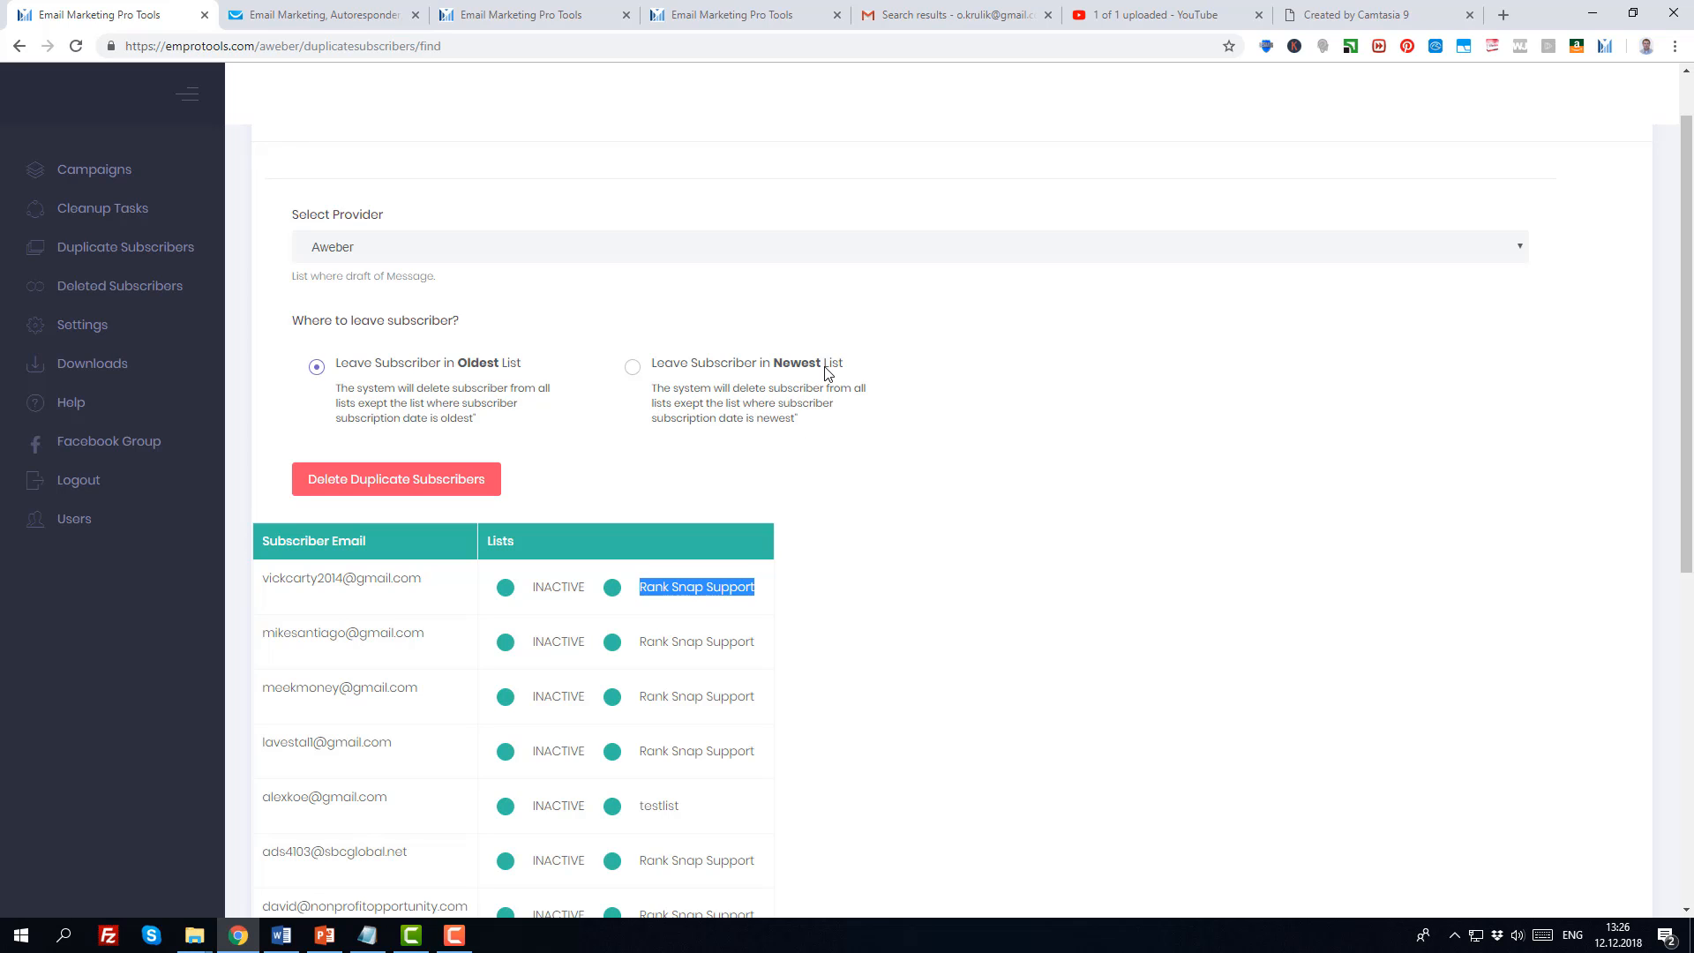
pyautogui.doubleClick(340, 577)
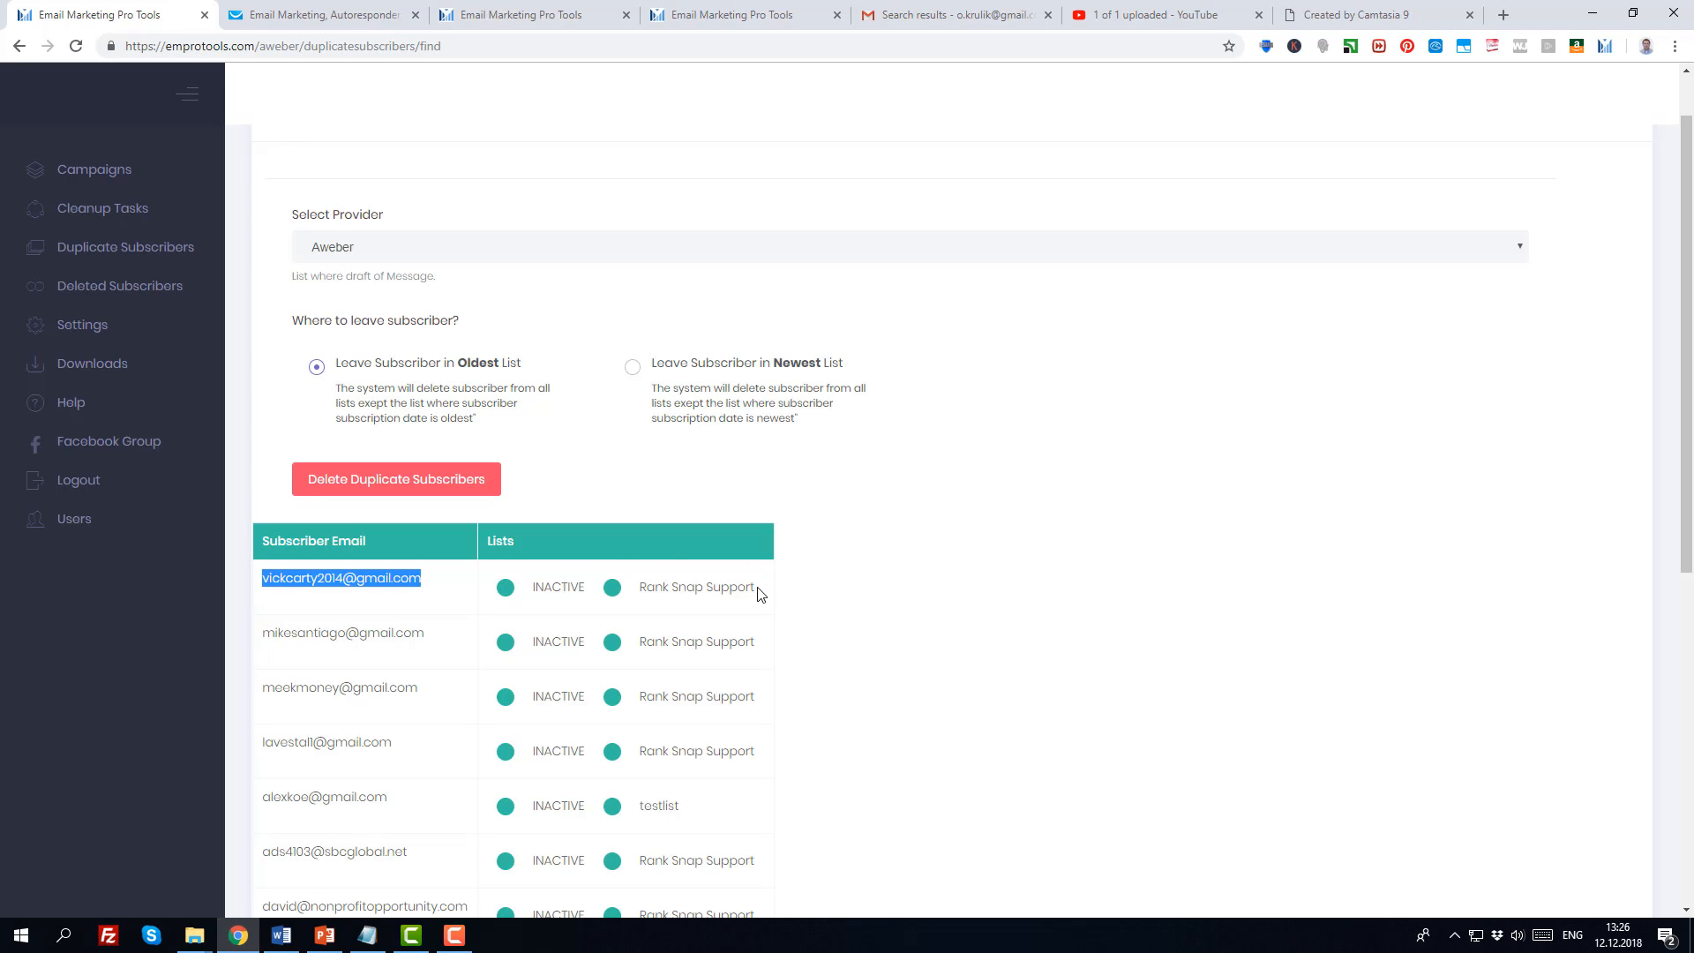
pyautogui.doubleClick(696, 587)
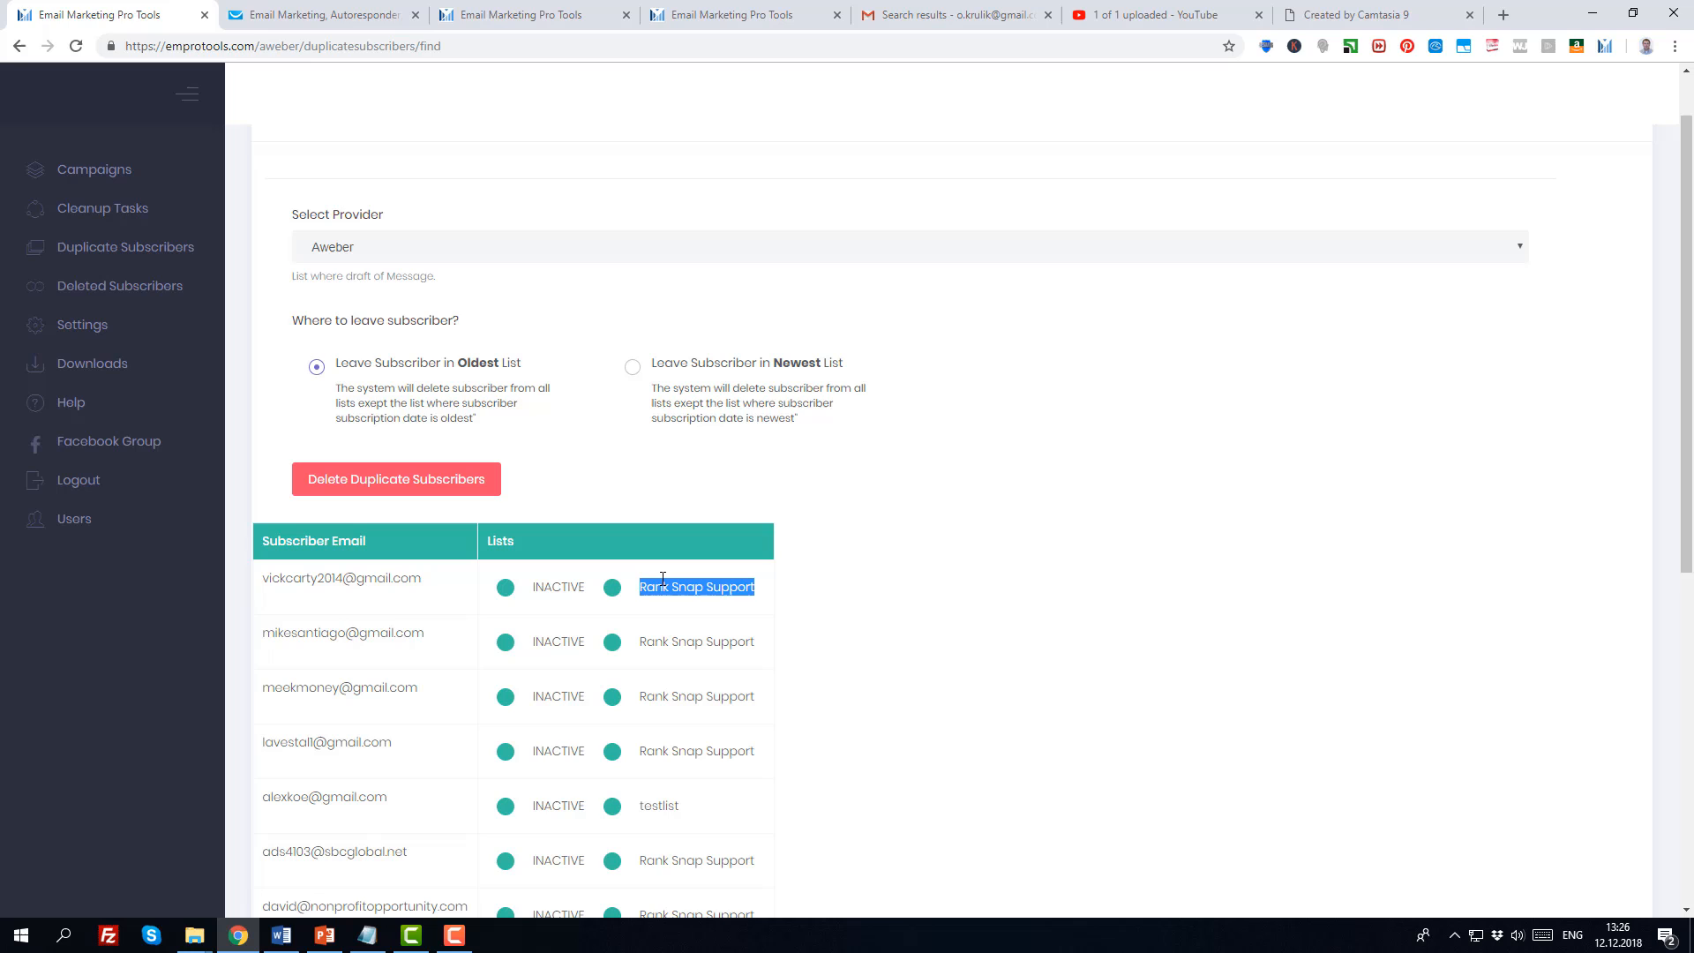
pyautogui.moveTo(581, 586)
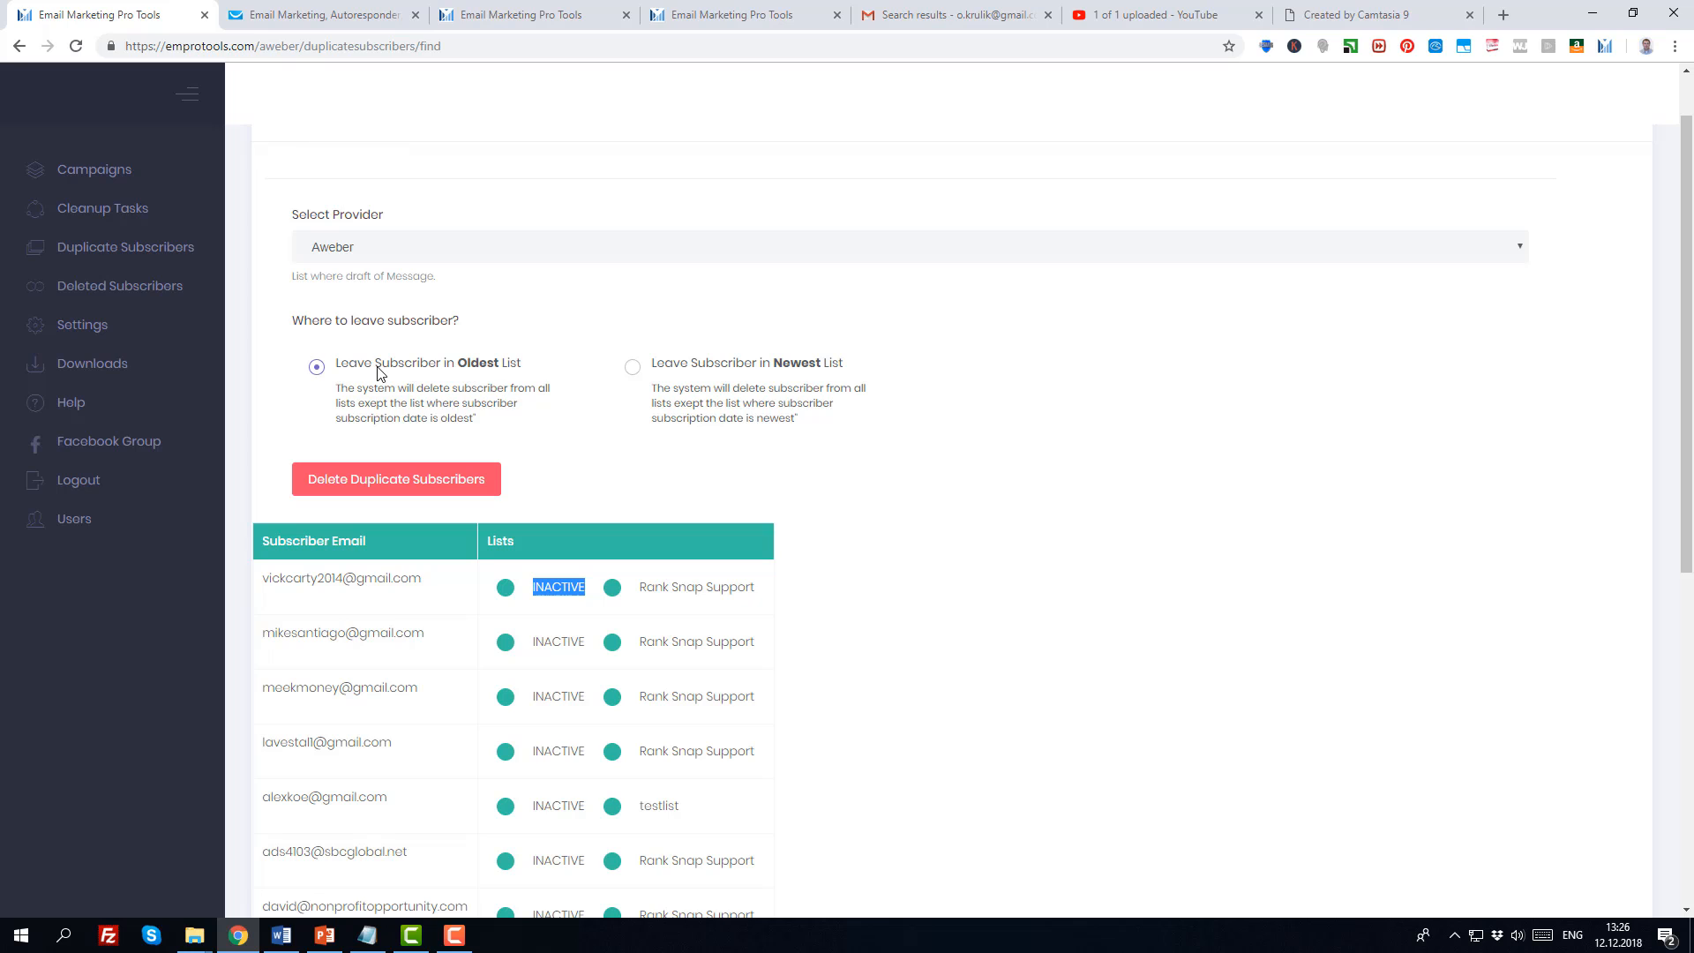
pyautogui.moveTo(687, 580)
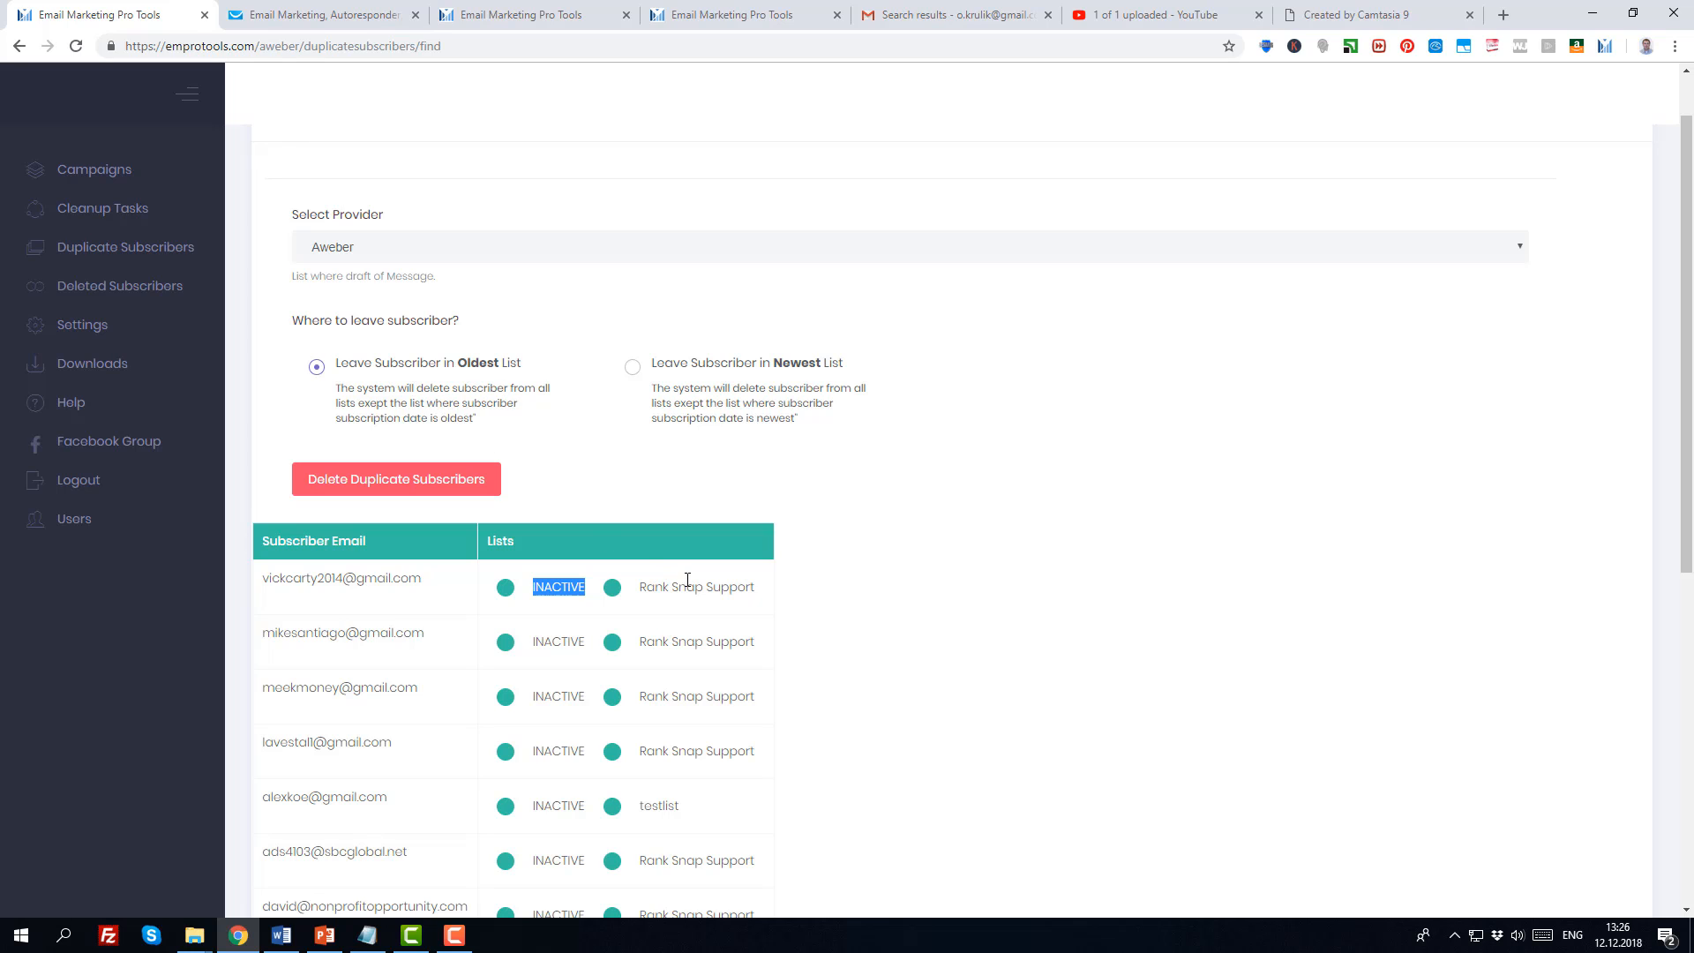
pyautogui.doubleClick(696, 587)
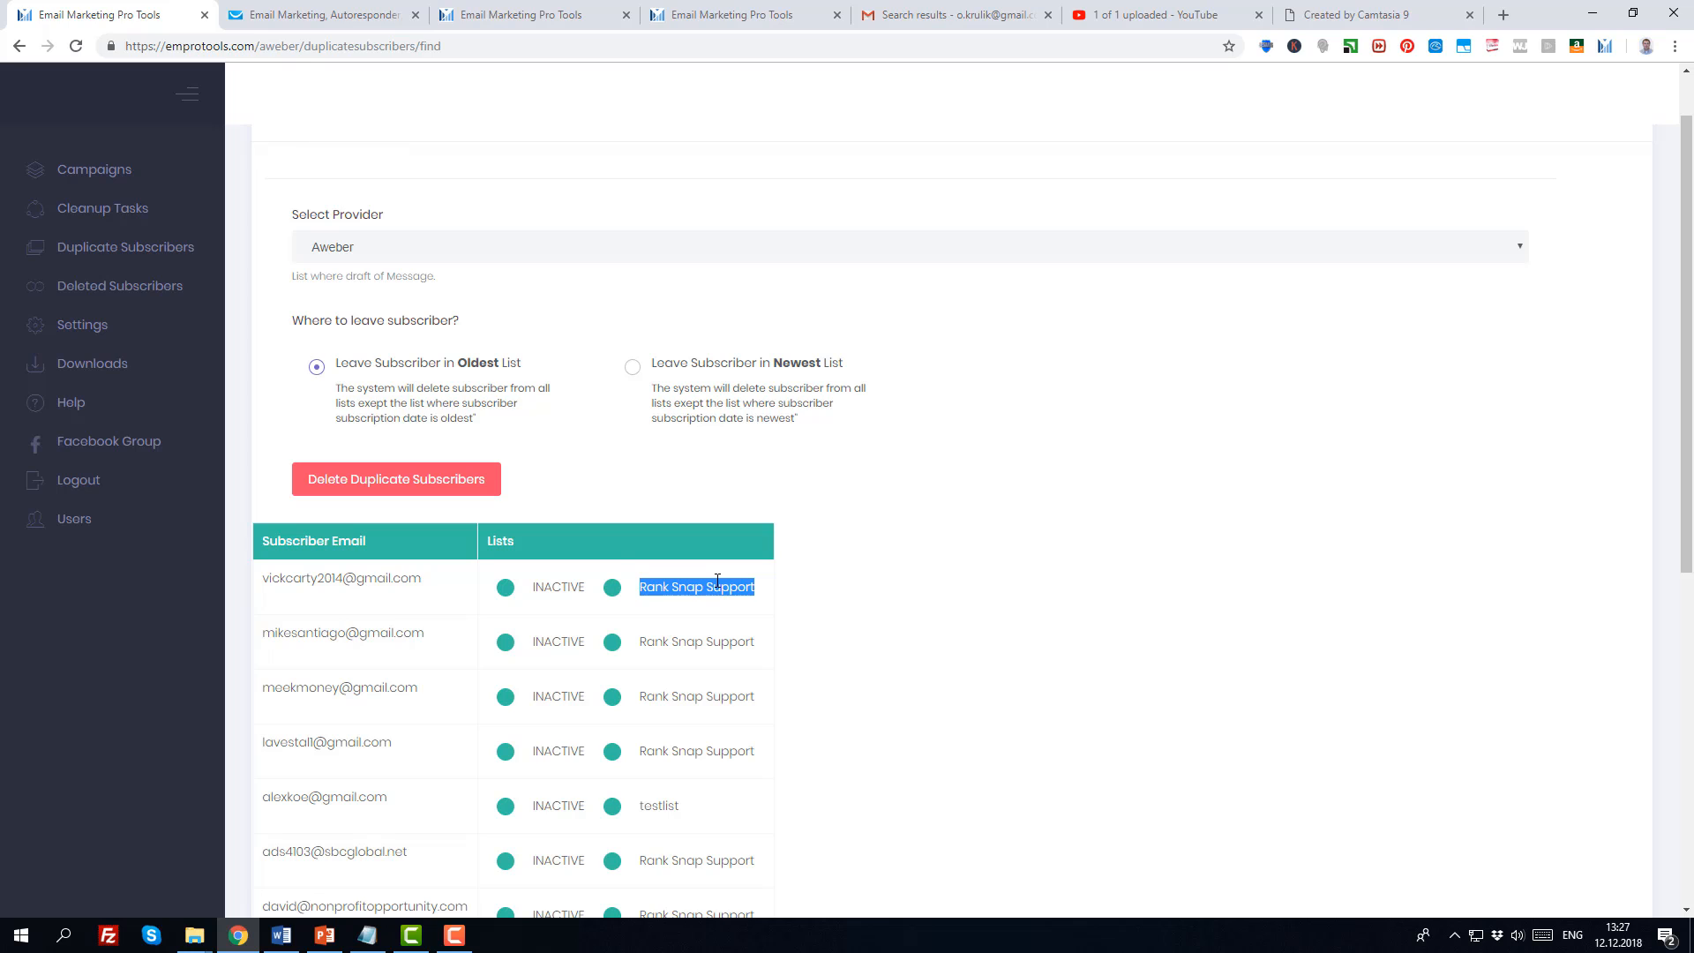
pyautogui.moveTo(576, 419)
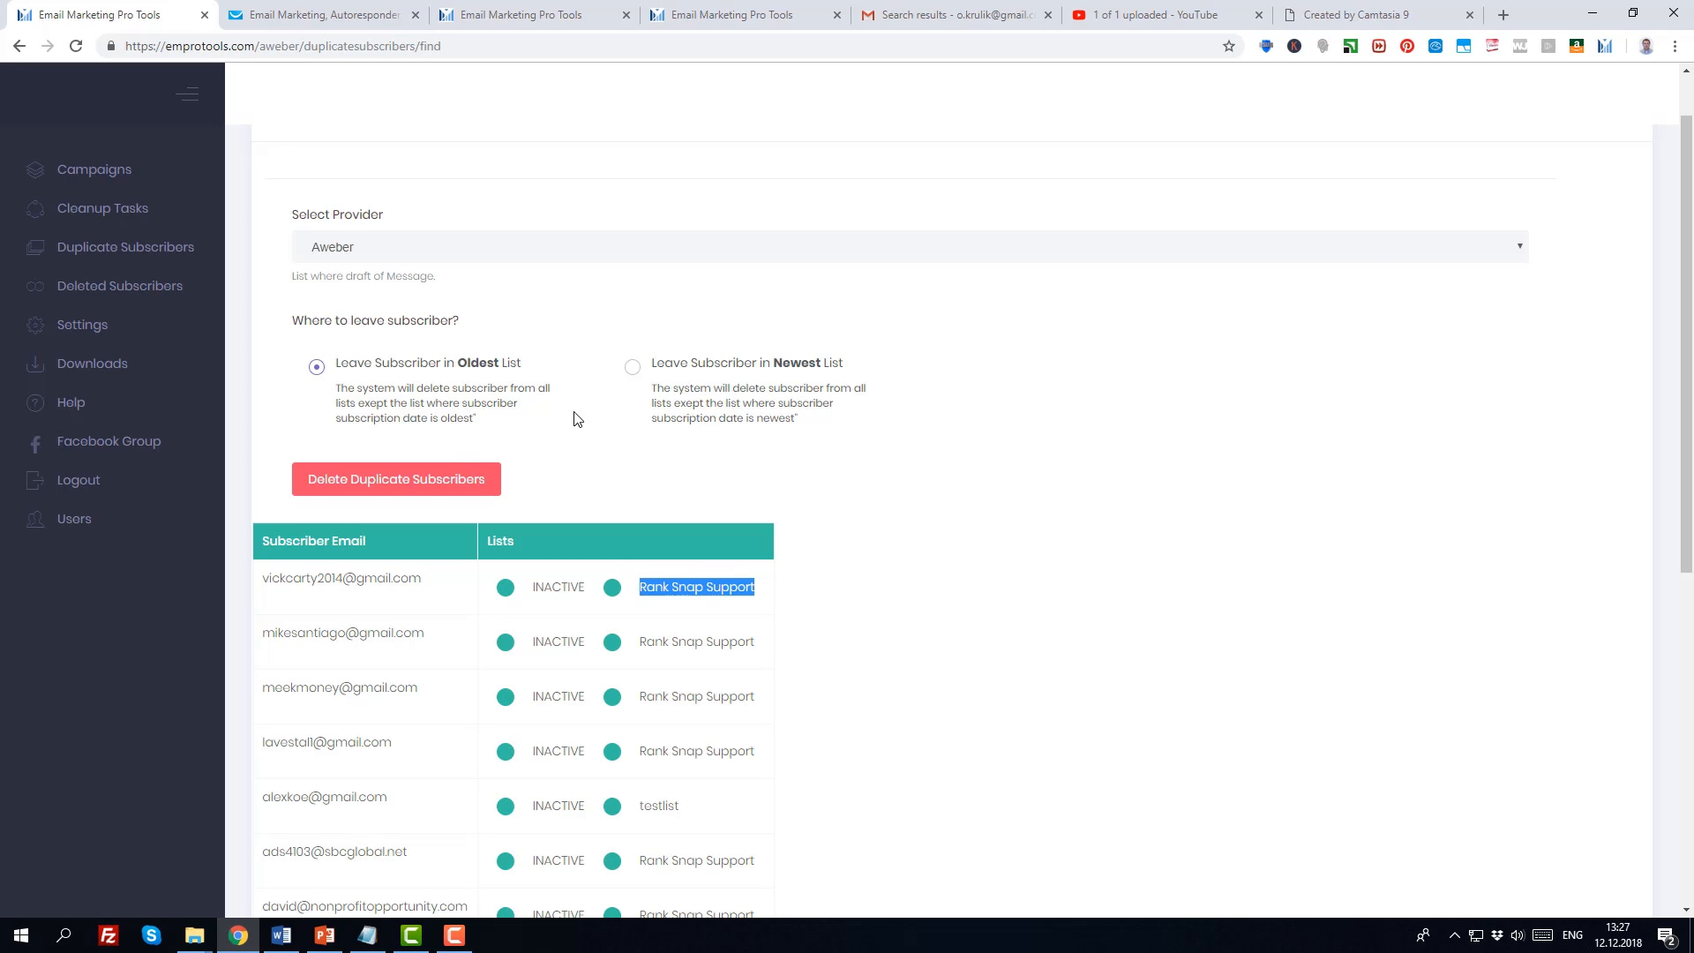
pyautogui.moveTo(395, 478)
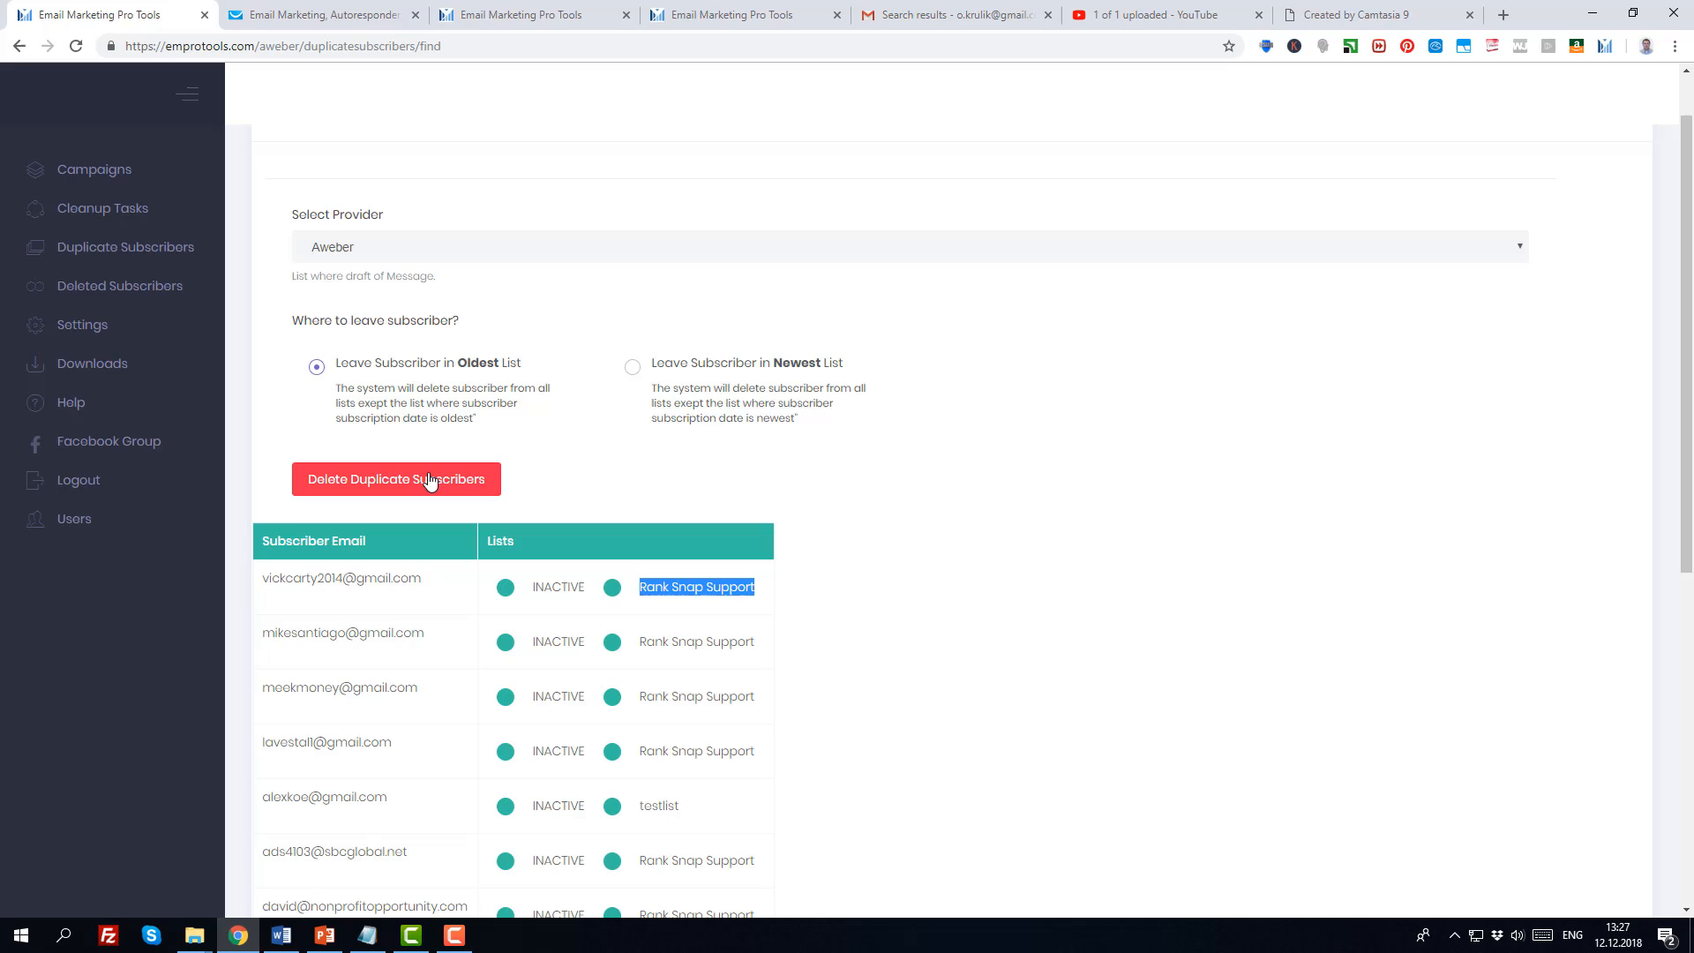